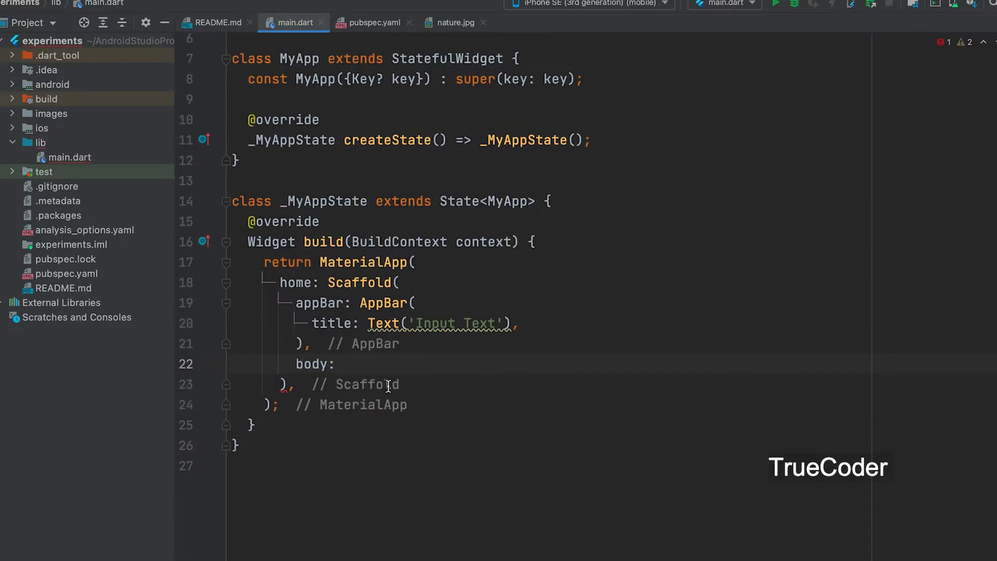
# Make the Scaffold body a Card whose child is a Column.
pyautogui.click(344, 364)
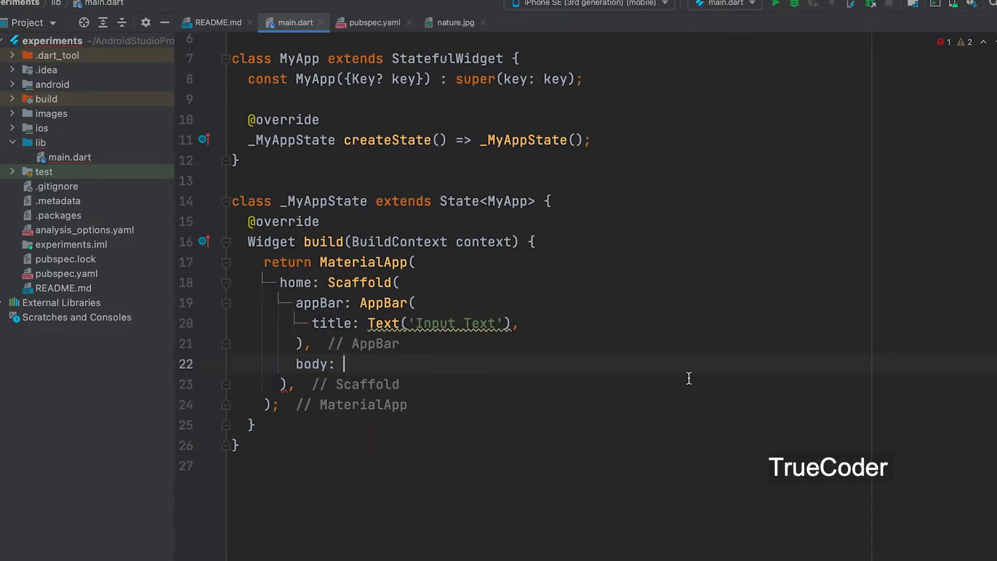
pyautogui.write('Card(')
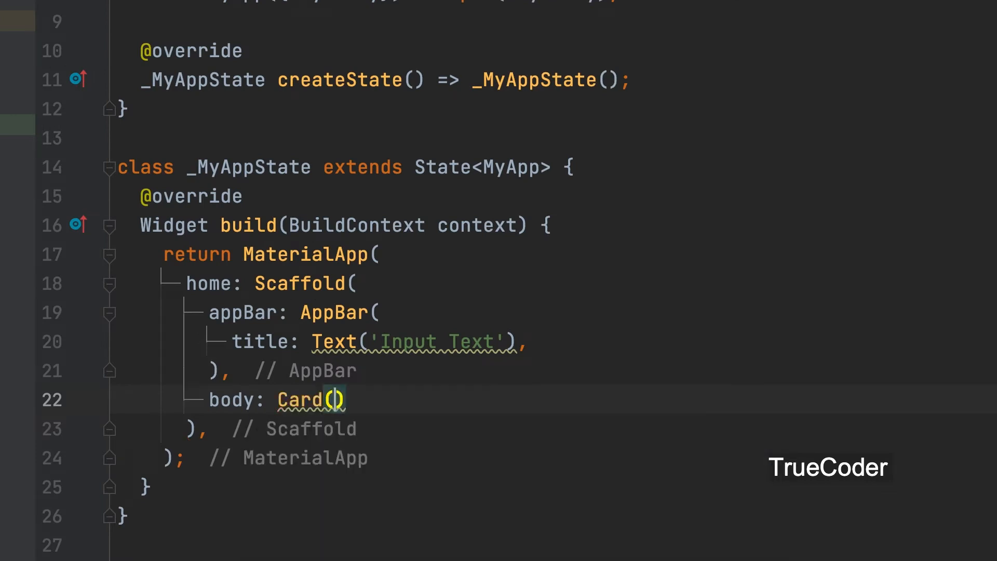
pyautogui.write(',')
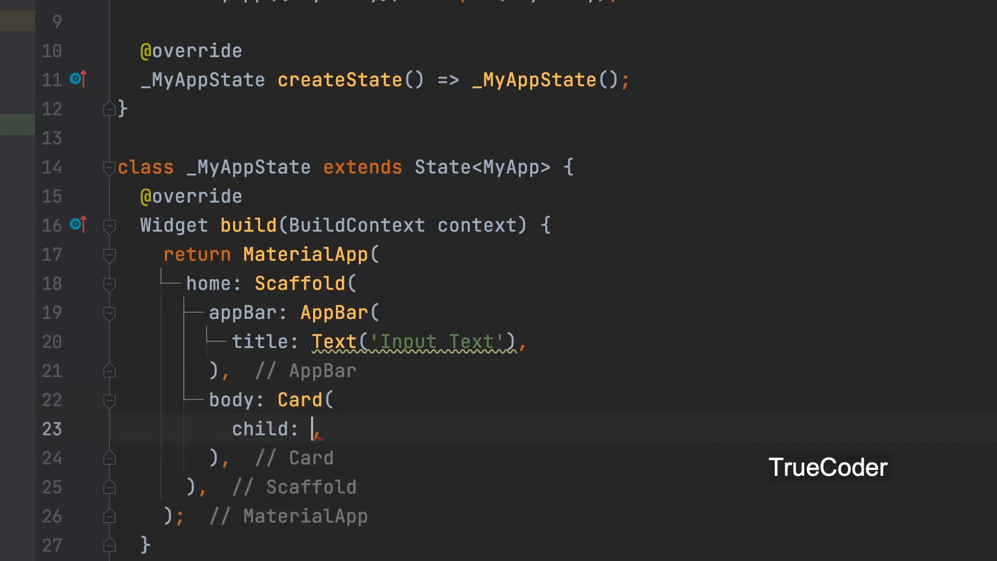
pyautogui.write('Col')
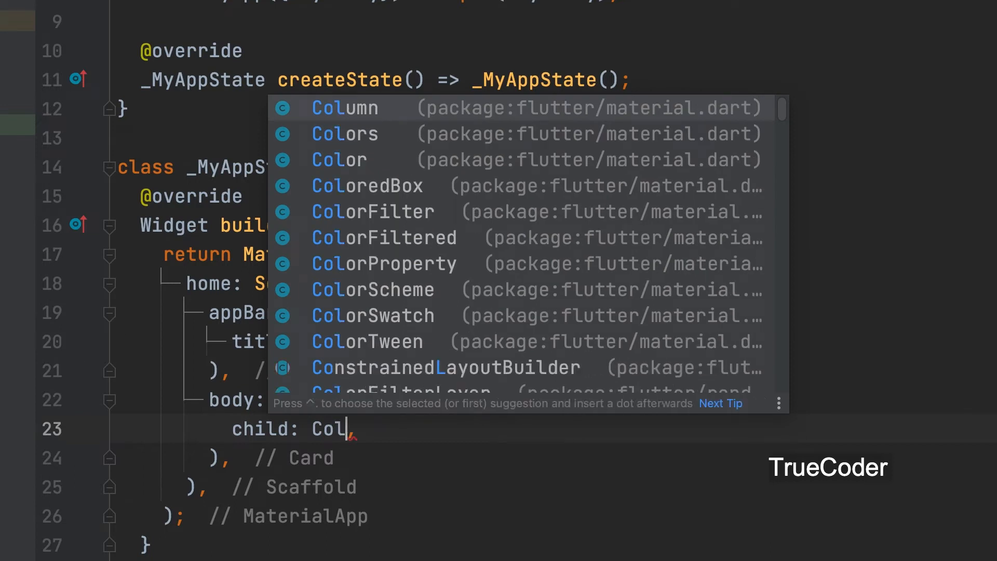
pyautogui.click(344, 108)
pyautogui.write('children: [')
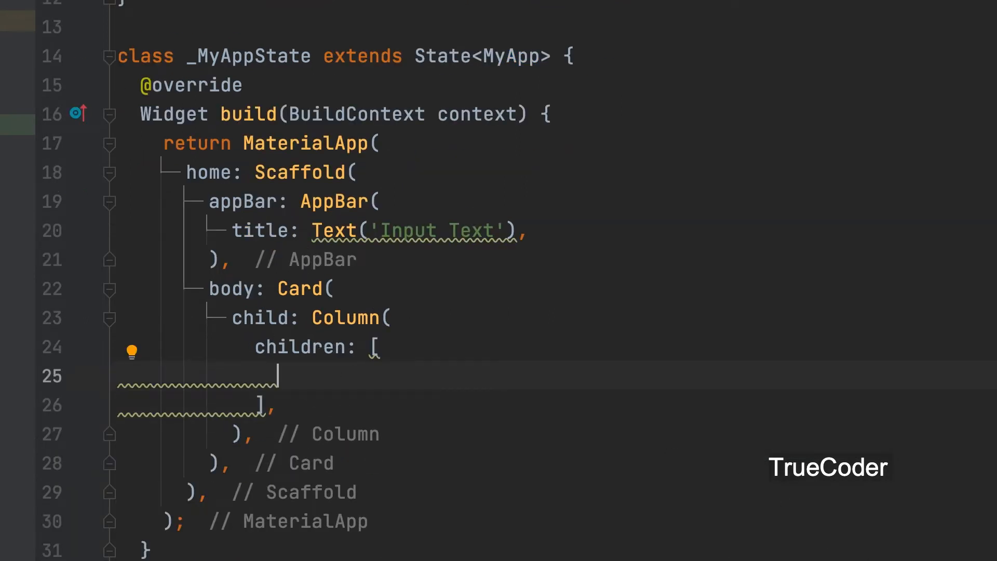
# Add a TextField as the only child in the Column's children list.
pyautogui.write('Text')
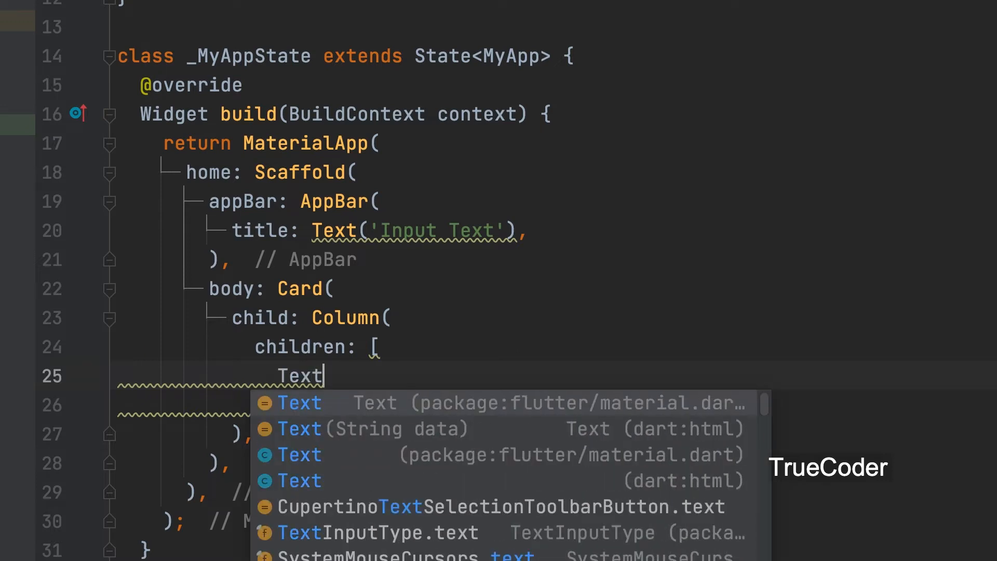
pyautogui.write('F')
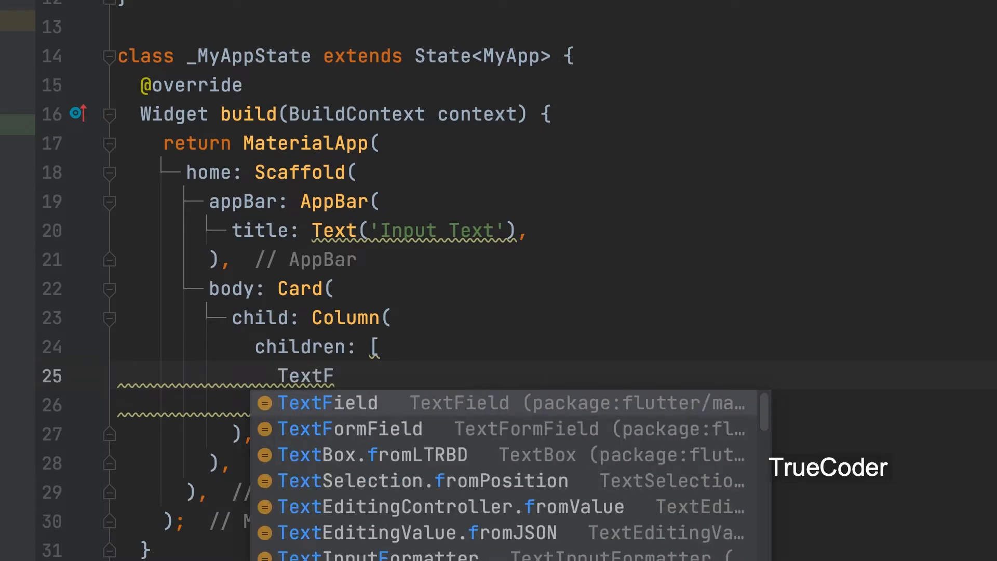
pyautogui.click(326, 403)
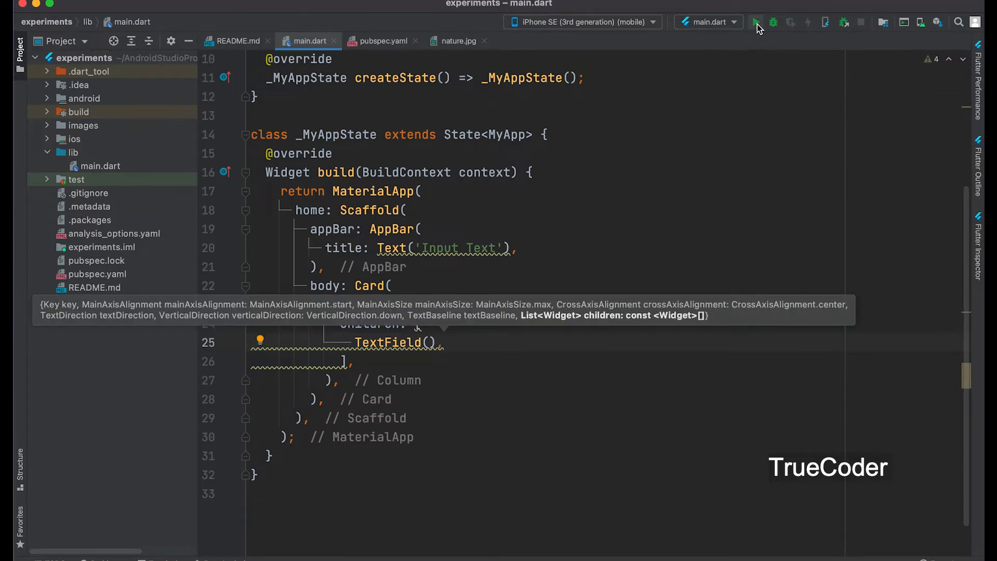
# Run the app on the iPhone simulator and enter sample text in the field.
pyautogui.click(756, 21)
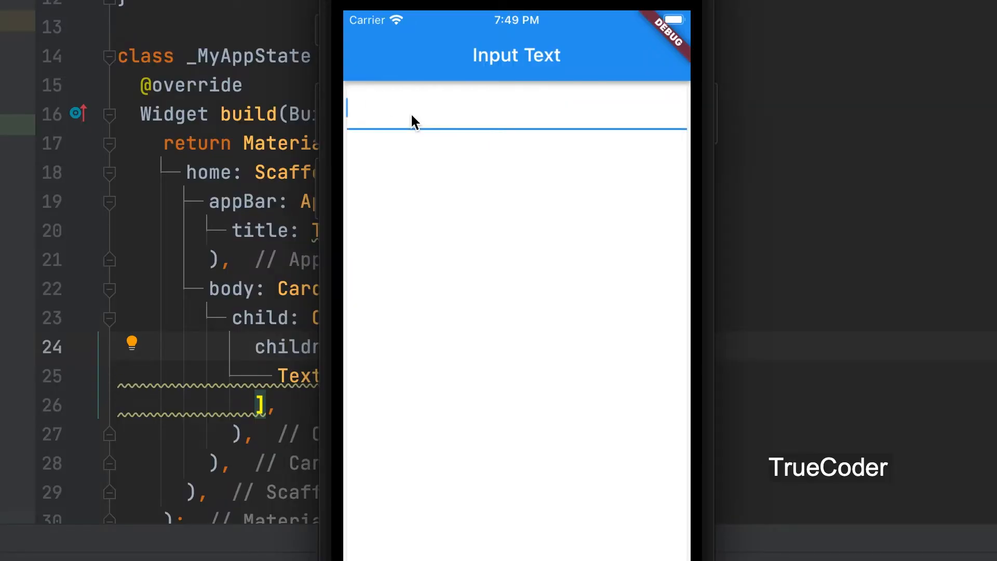
pyautogui.write('sdsddsds')
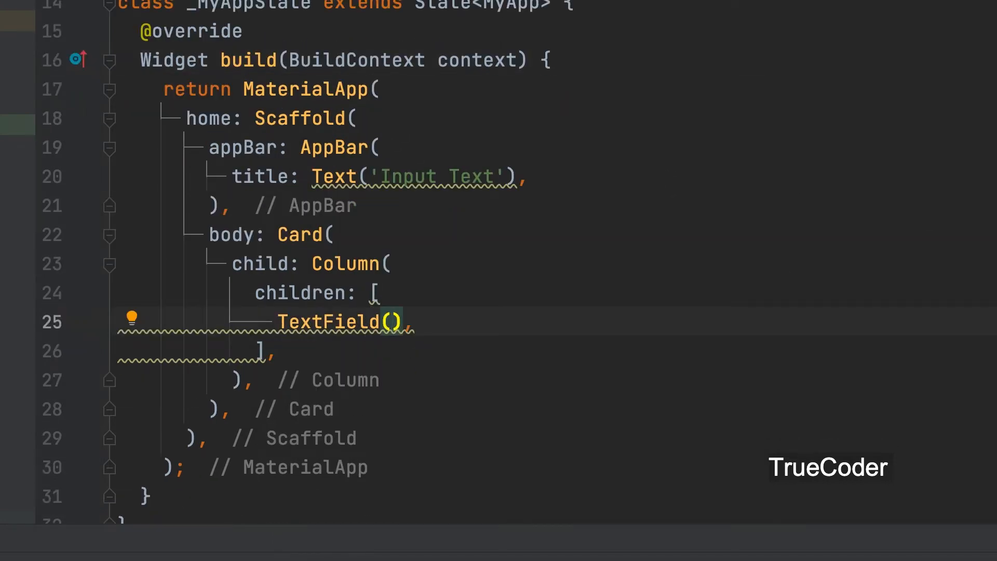
# Give the TextField an InputDecoration with labelText 'Name'.
pyautogui.write('decoration: InputDecoration,')
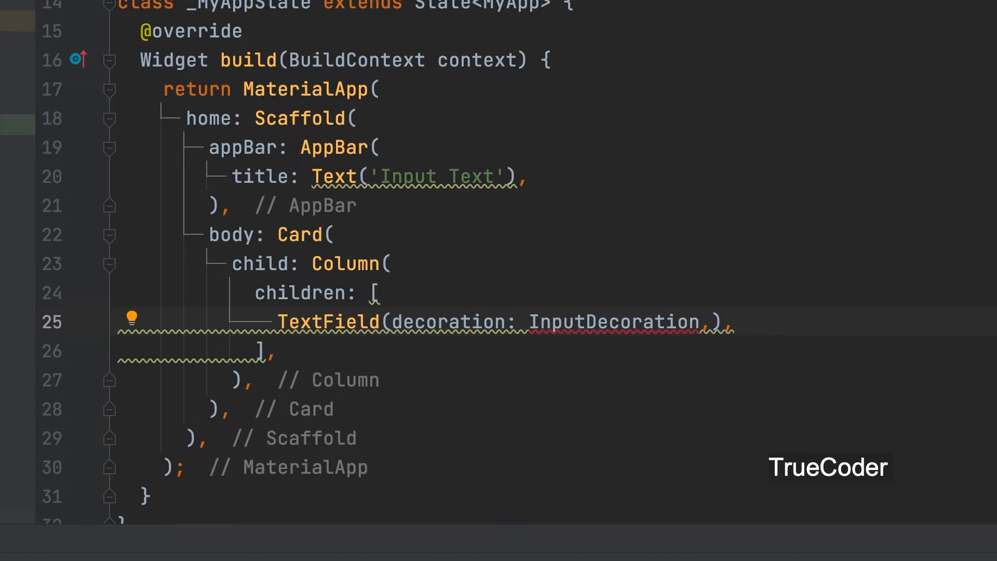
pyautogui.write('()')
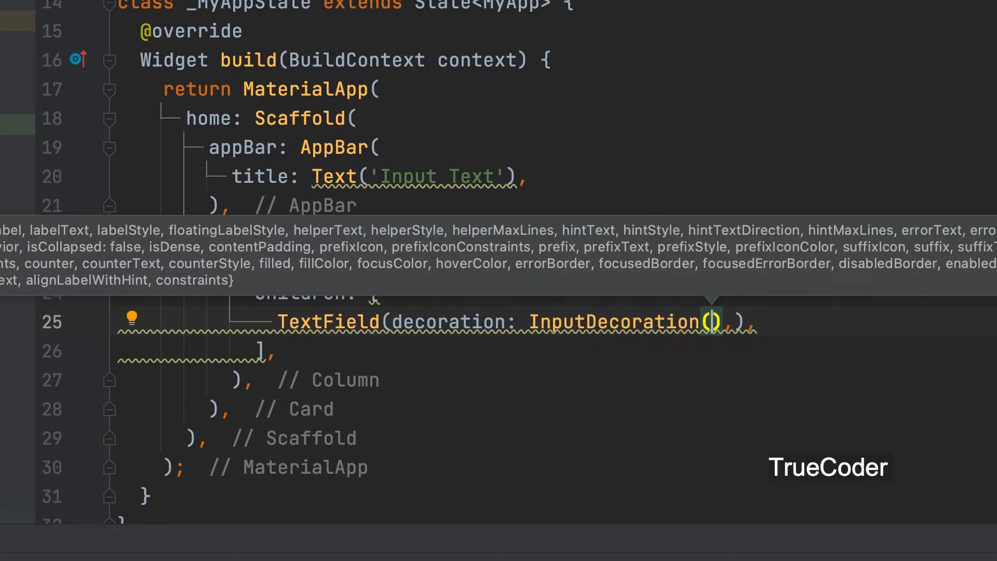
pyautogui.write('label')
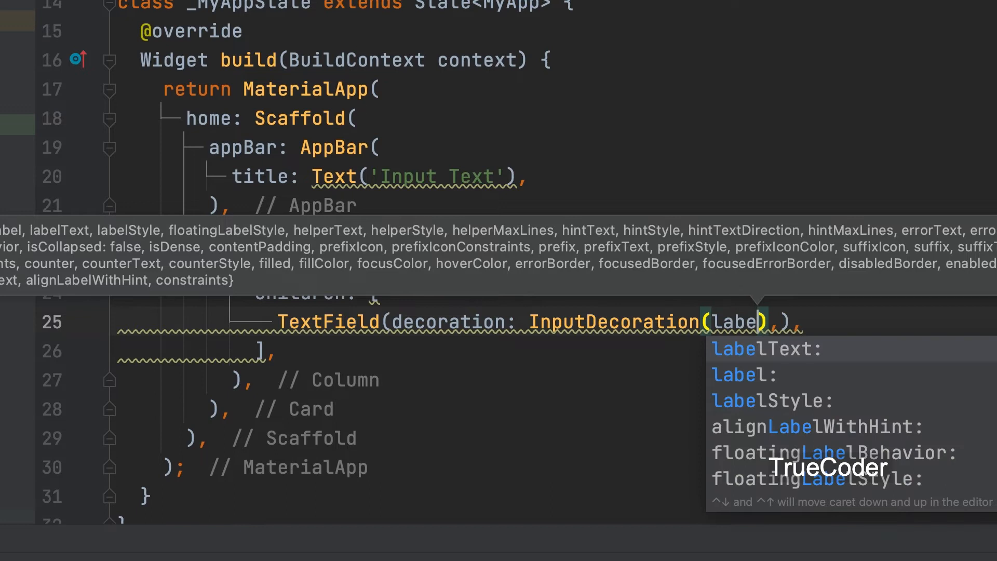
pyautogui.click(765, 349)
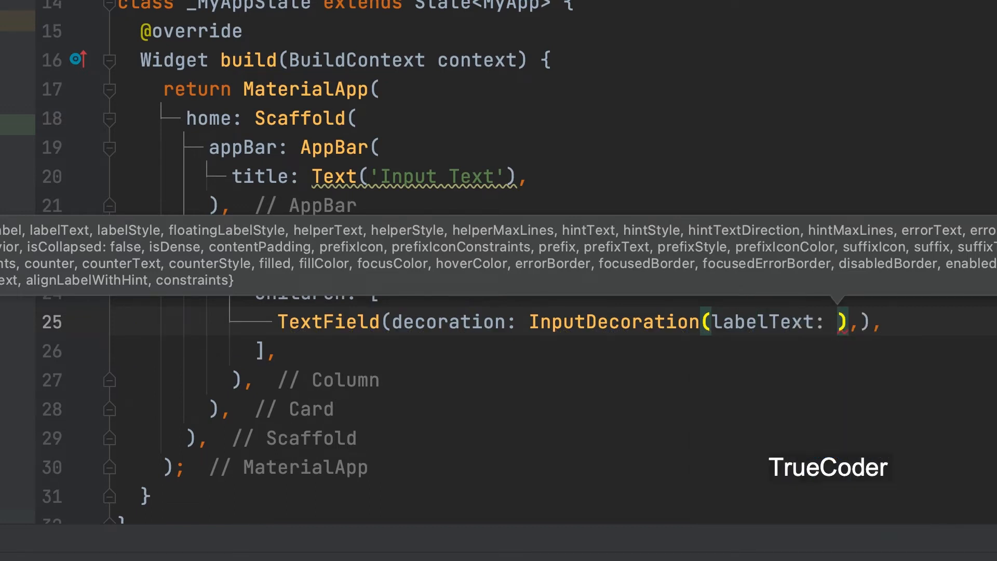
pyautogui.write("'")
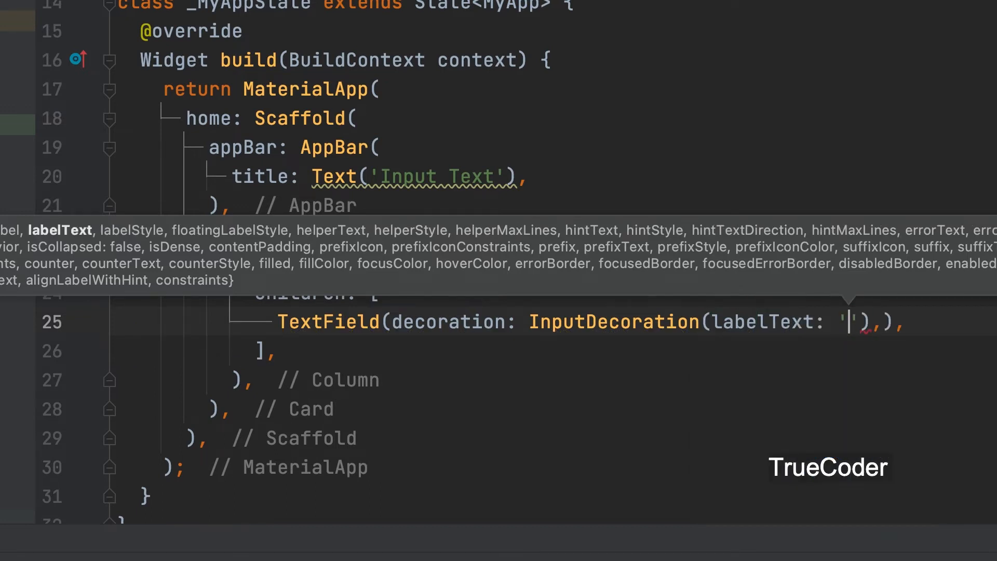
pyautogui.write('Name')
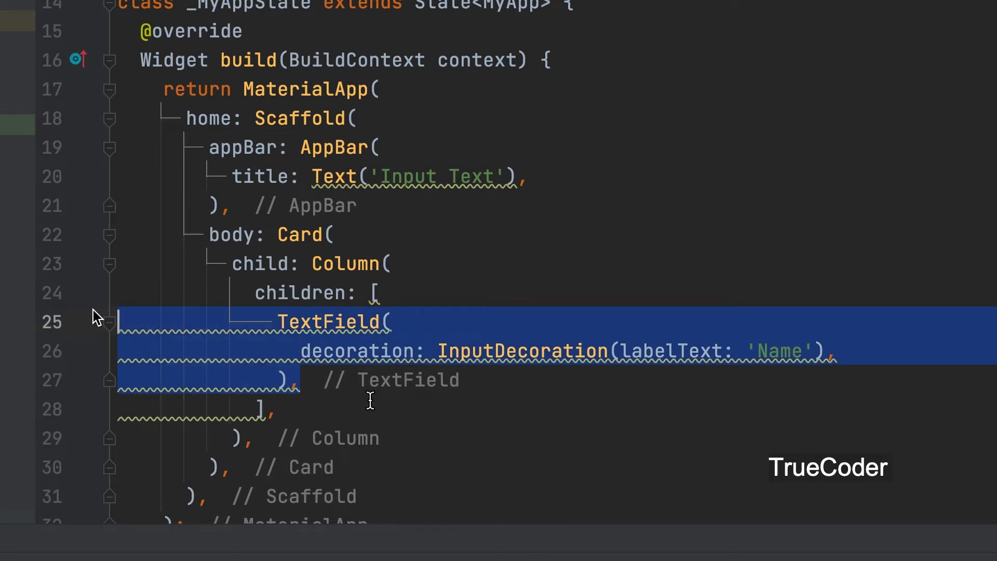
# Add a copied TextField below Name and relabel it 'Age'.
pyautogui.click(298, 380)
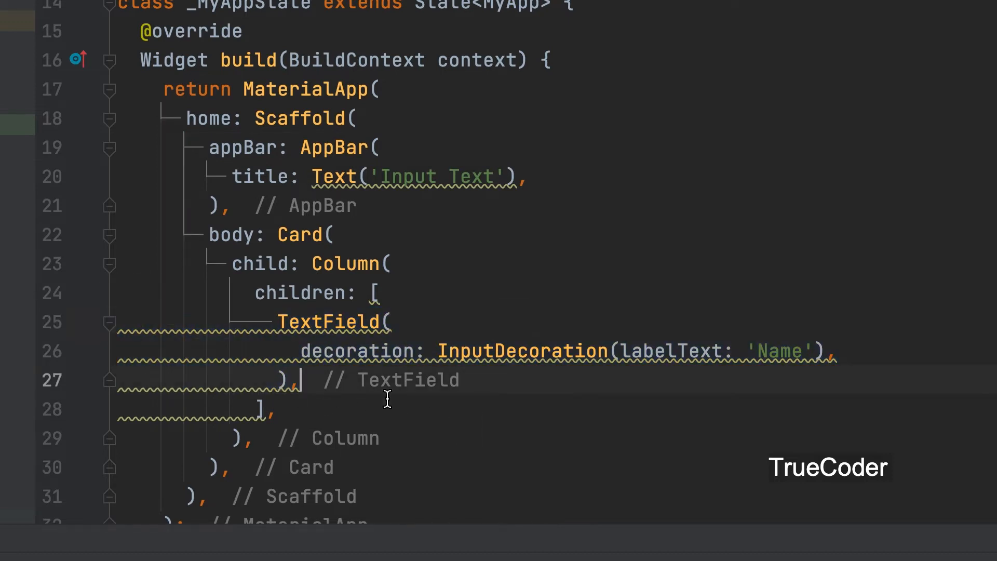
pyautogui.press('Enter')
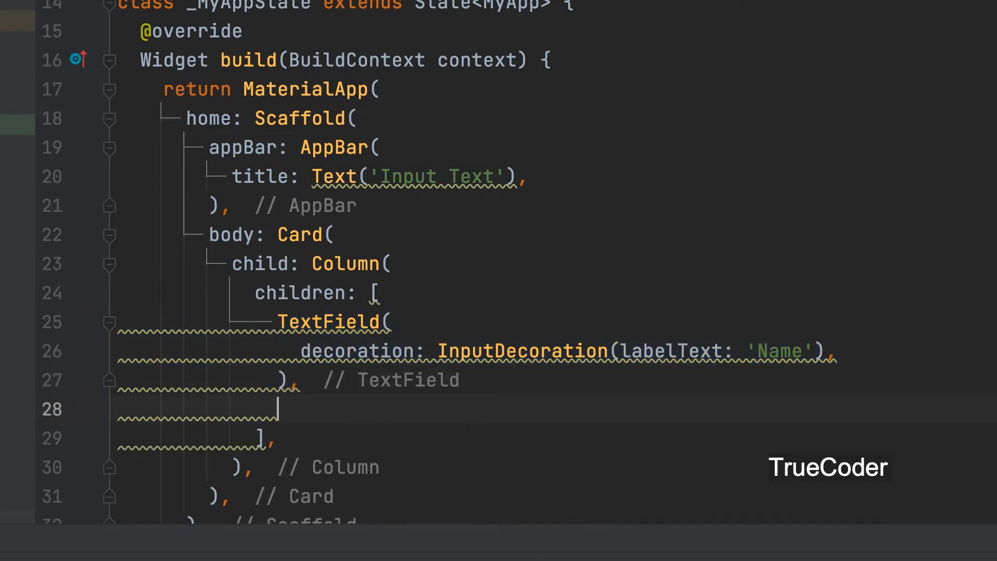
pyautogui.write("TextField(\\n  decoration: InputDecoration(labelText: 'Name'),\\n),")
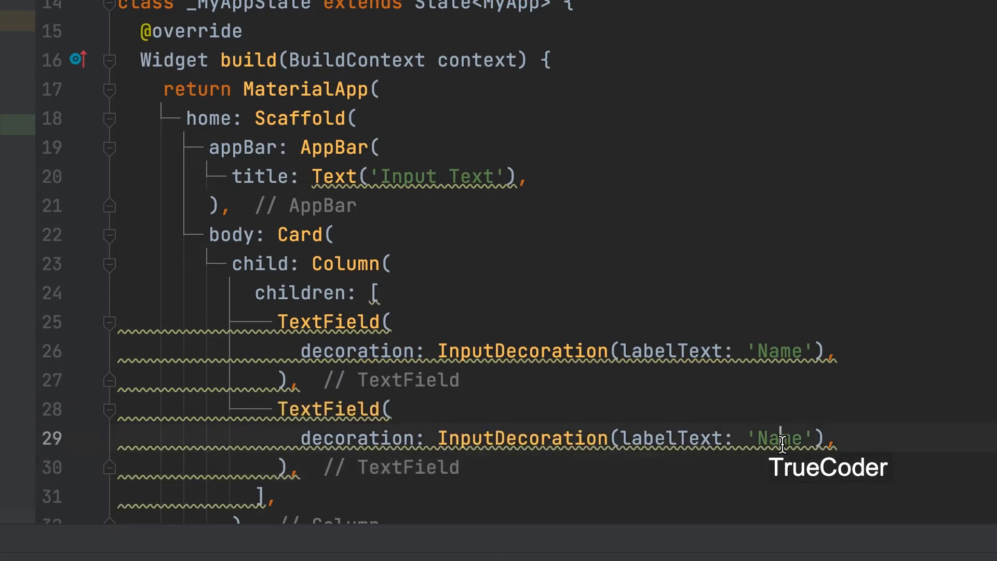
pyautogui.doubleClick(780, 439)
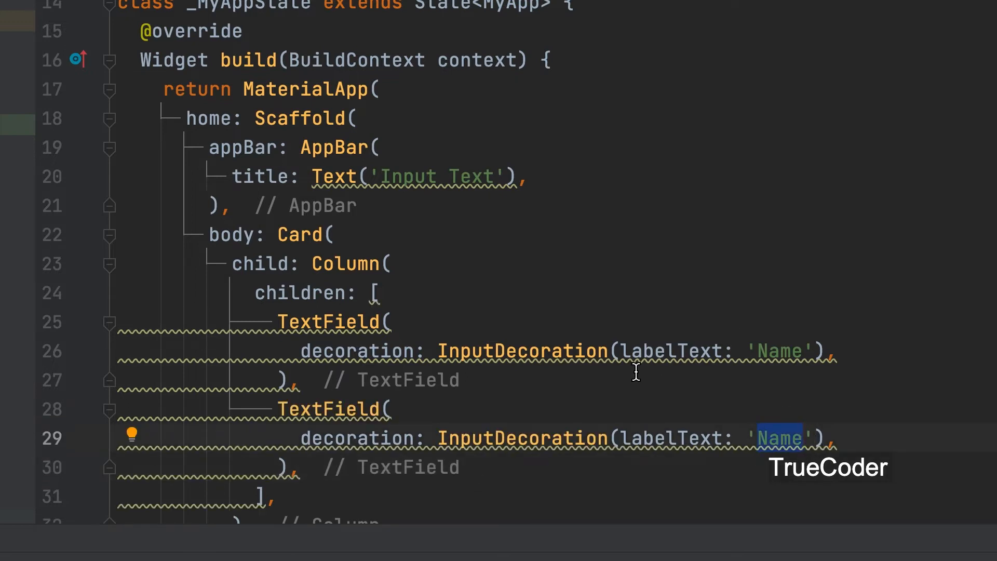
pyautogui.write('Age')
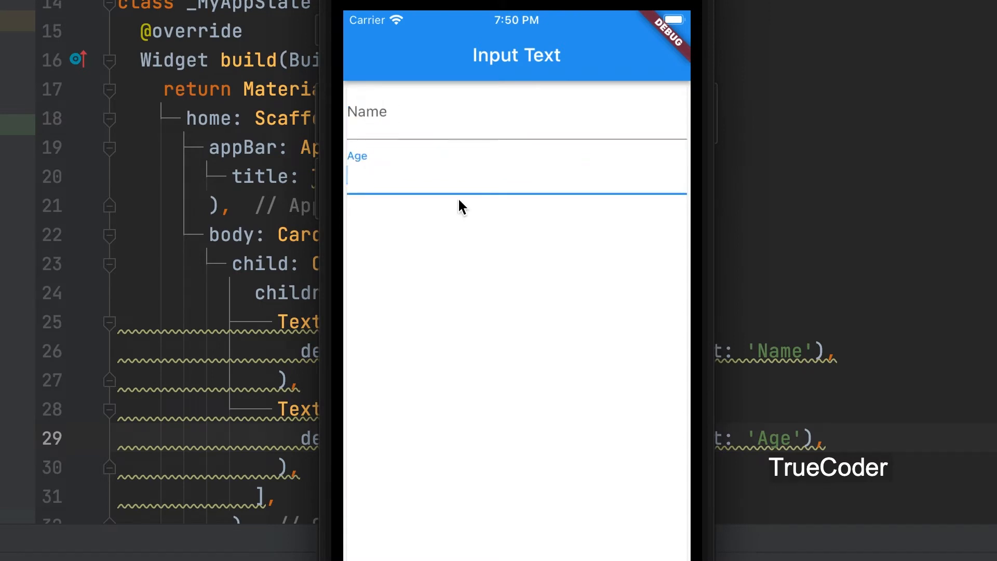
pyautogui.moveTo(420, 183)
pyautogui.write('ElevatedButton(onPressed: onPressed, child: child')
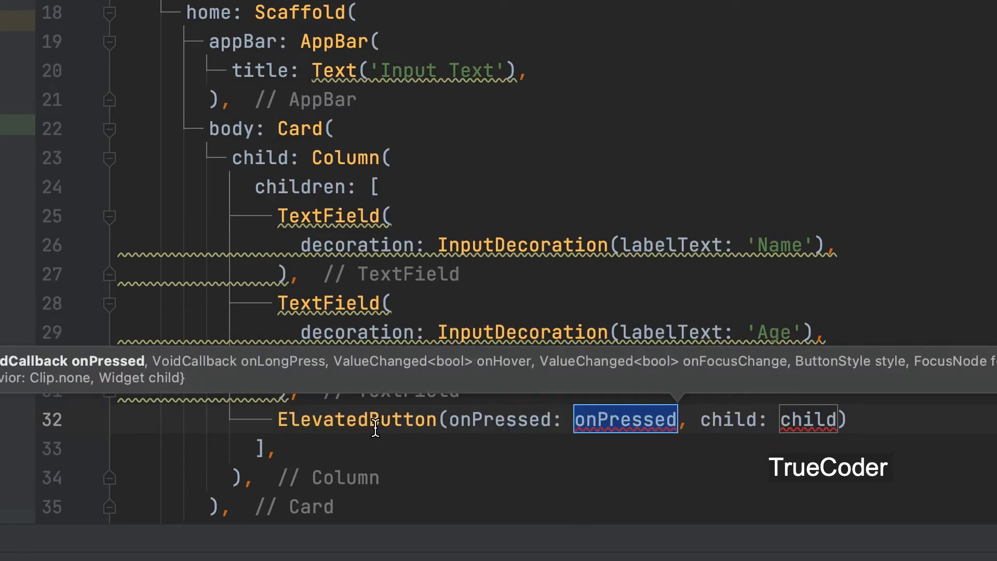
# Add an ElevatedButton whose child is a Text reading 'Enter Data'.
pyautogui.write('(){')
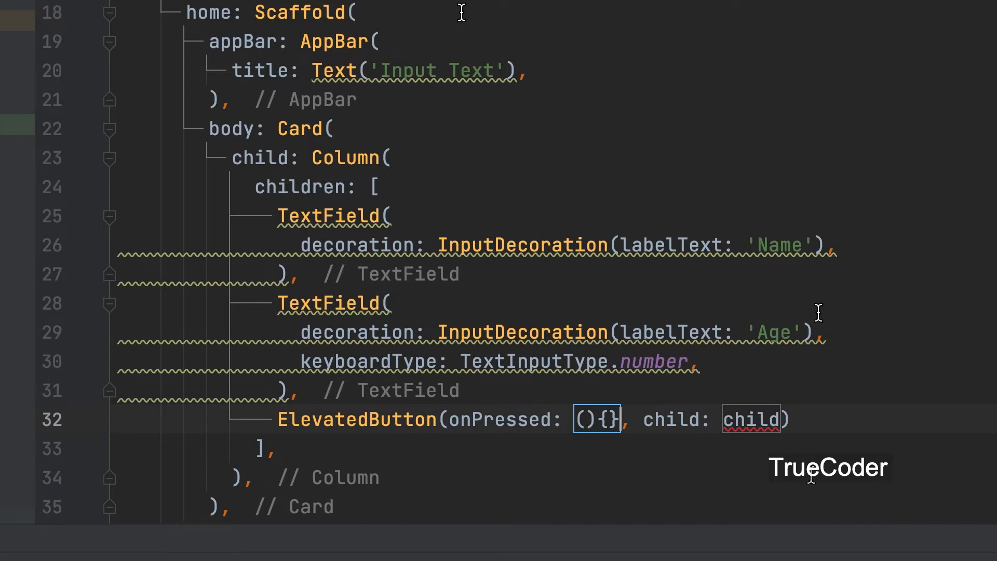
pyautogui.doubleClick(750, 420)
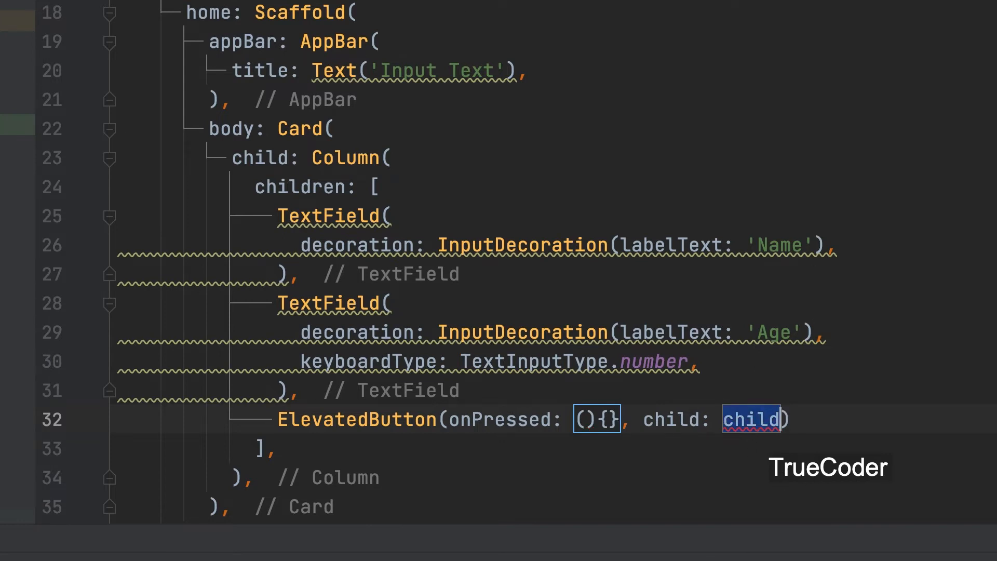
pyautogui.write("Text('")
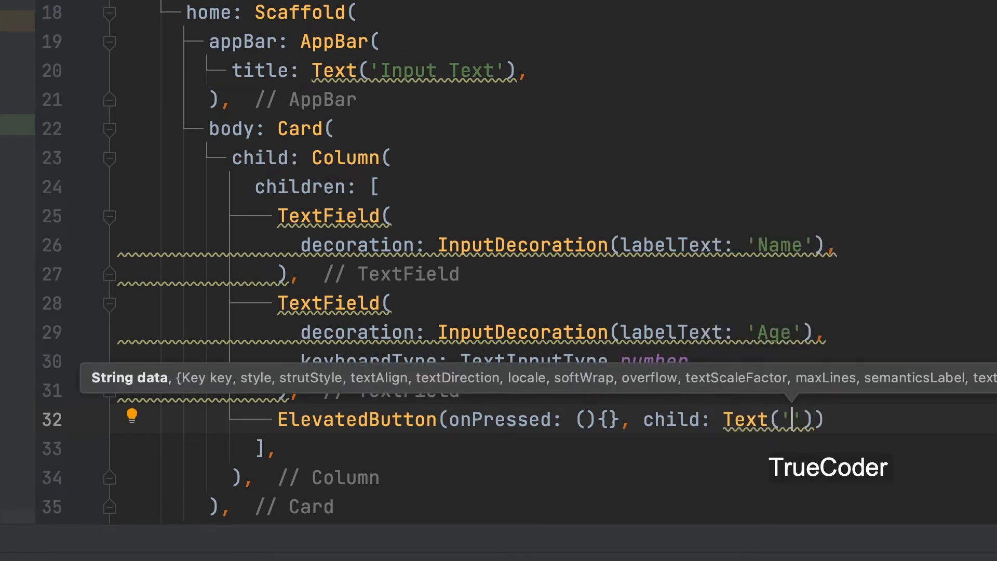
pyautogui.write('Enter data')
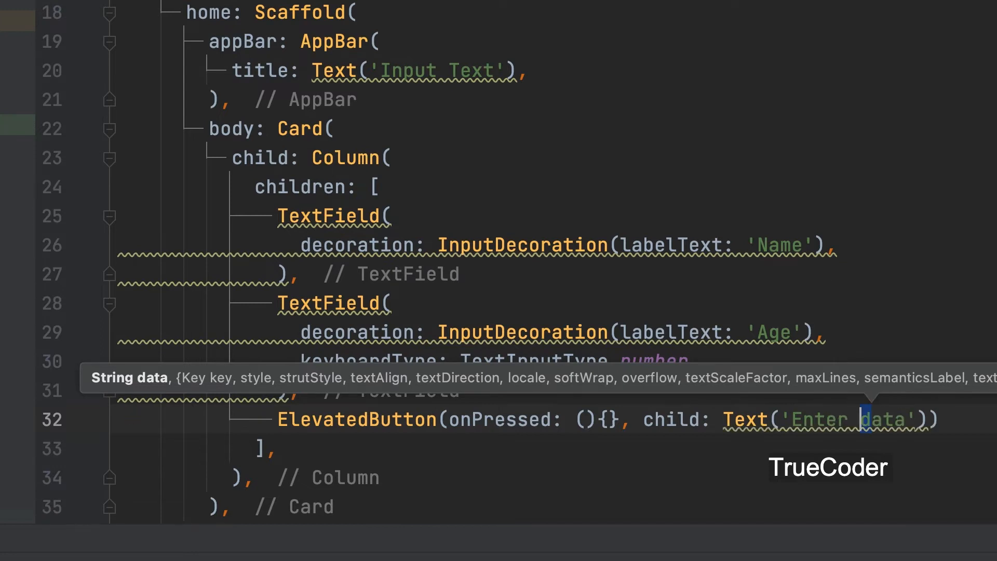
pyautogui.write('Data')
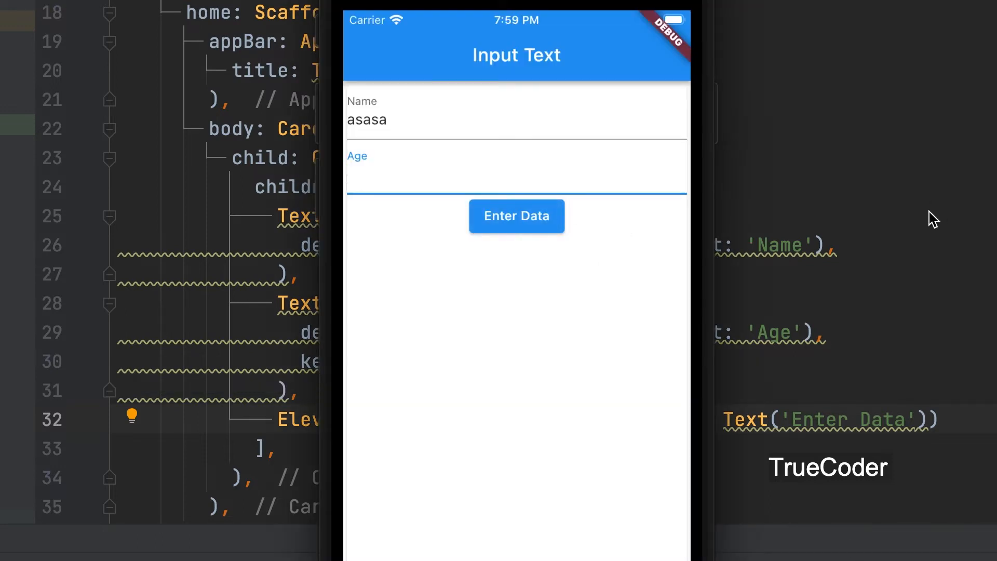
# Begin a crossAxisAlignment property inside the Column.
pyautogui.write('crossAxisAlignment: ,')
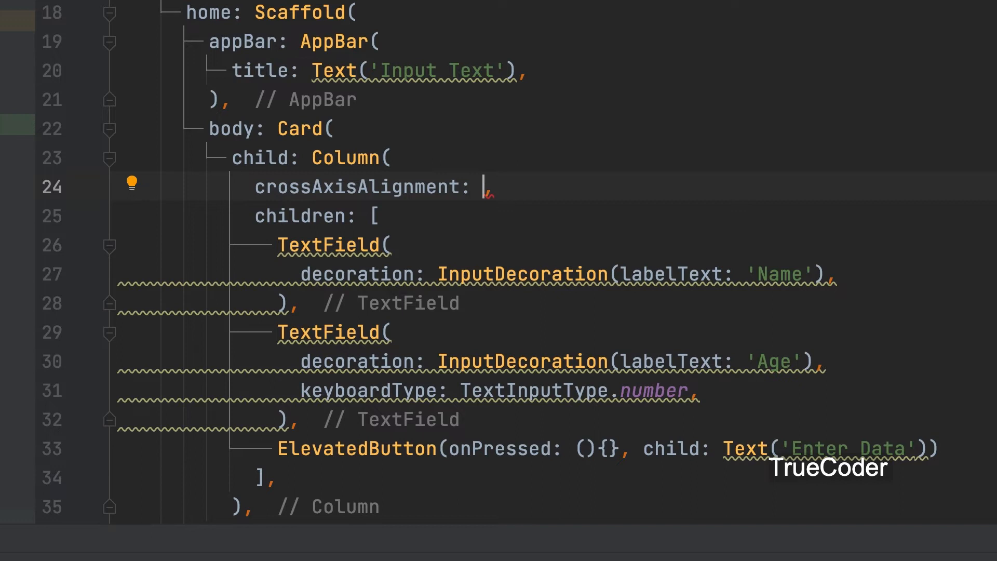
# Set the Column's crossAxisAlignment to CrossAxisAlignment.end.
pyautogui.write('CrossAxisAlignment.')
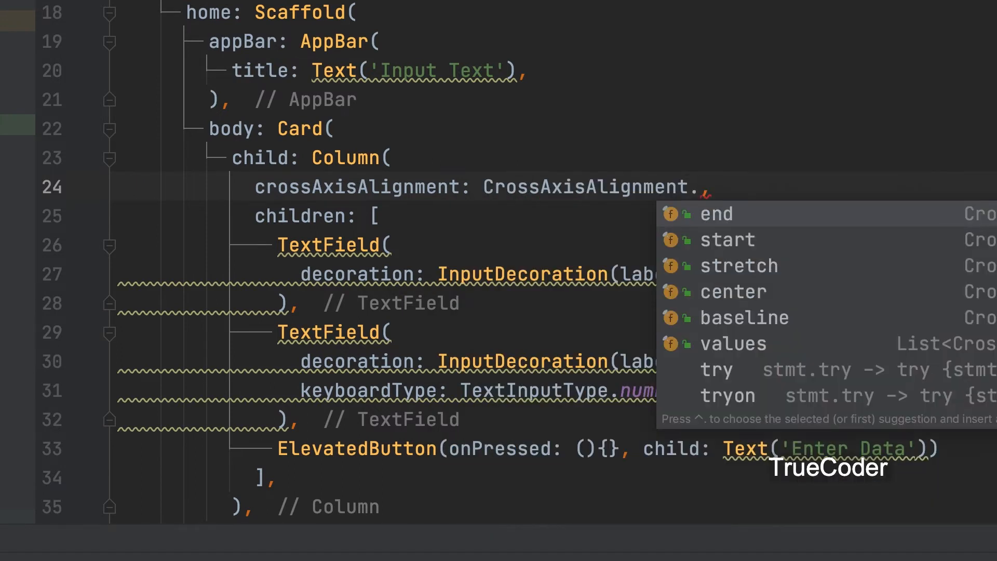
pyautogui.click(717, 214)
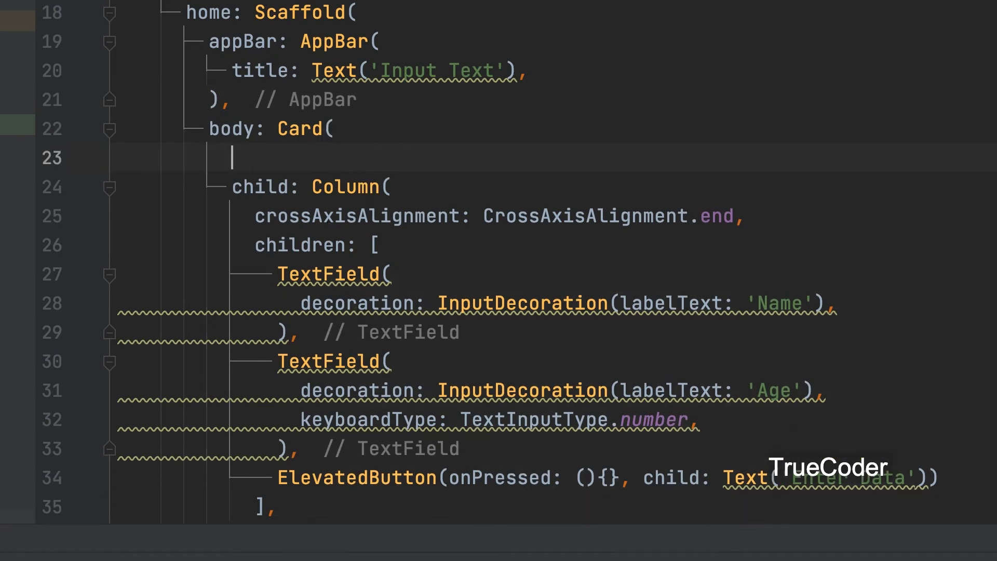
# Set elevation: 10 on the Card above its Column child.
pyautogui.write('elevation: ,')
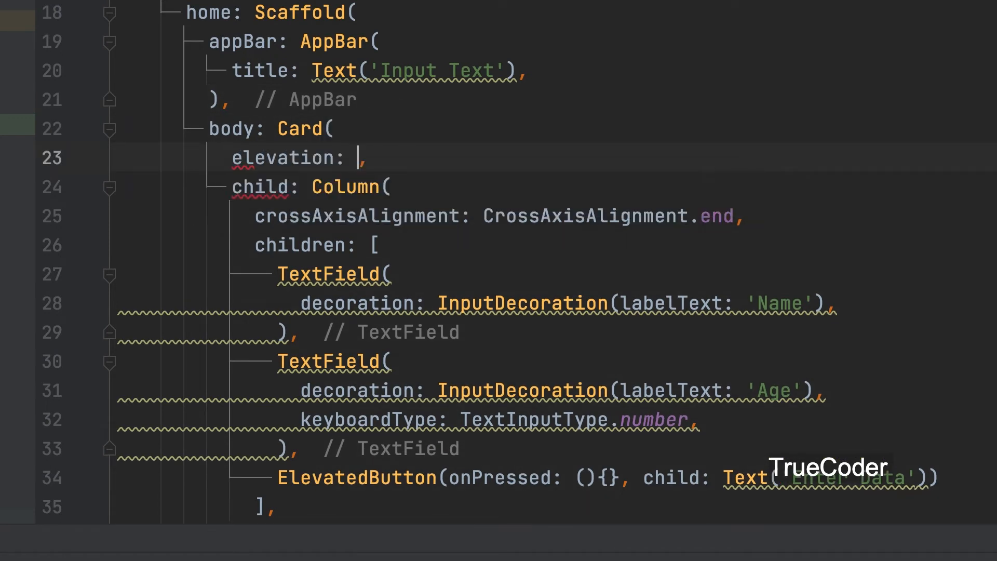
pyautogui.write('10')
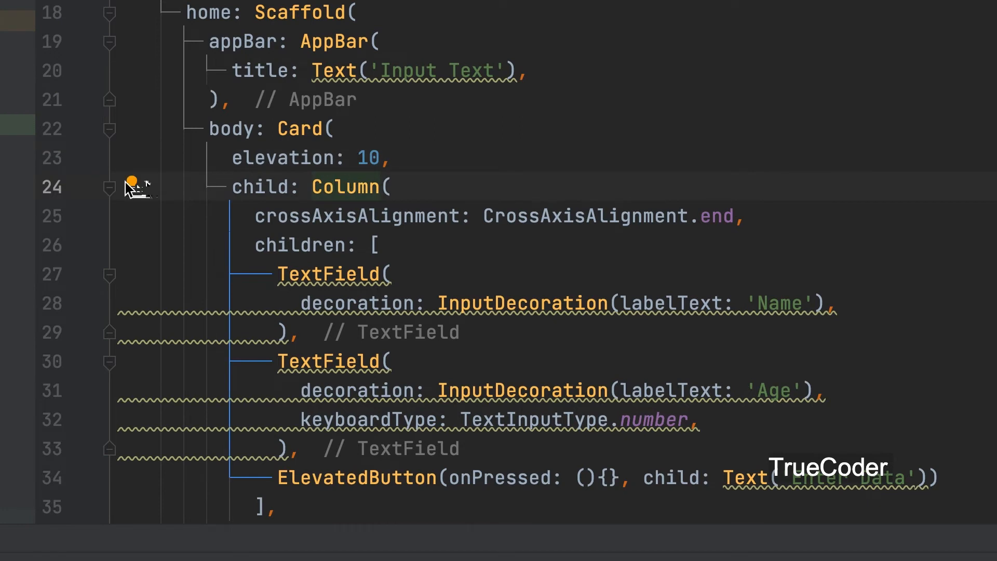
# Wrap the Column in a Container with padding EdgeInsets.all(10).
pyautogui.click(134, 183)
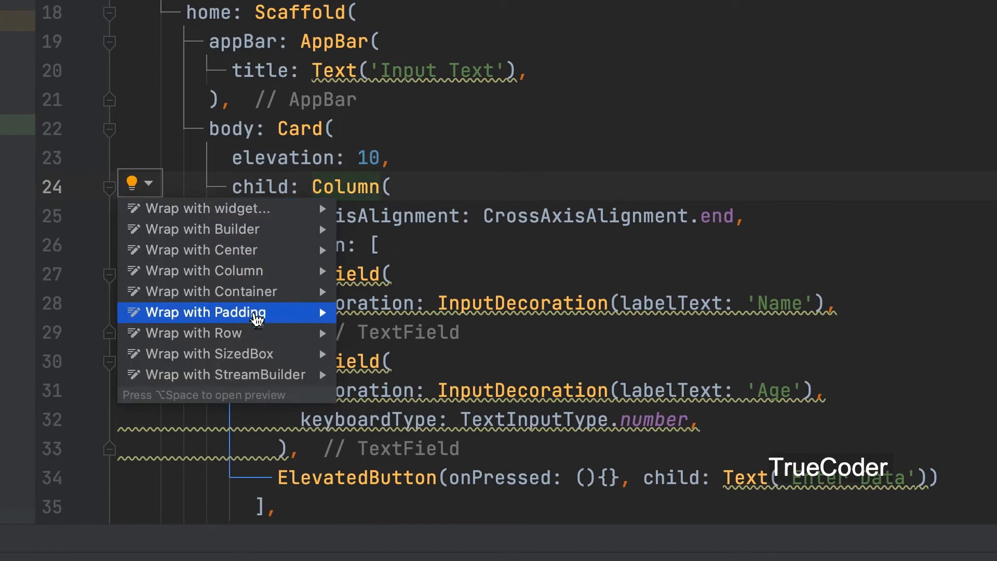
pyautogui.moveTo(257, 299)
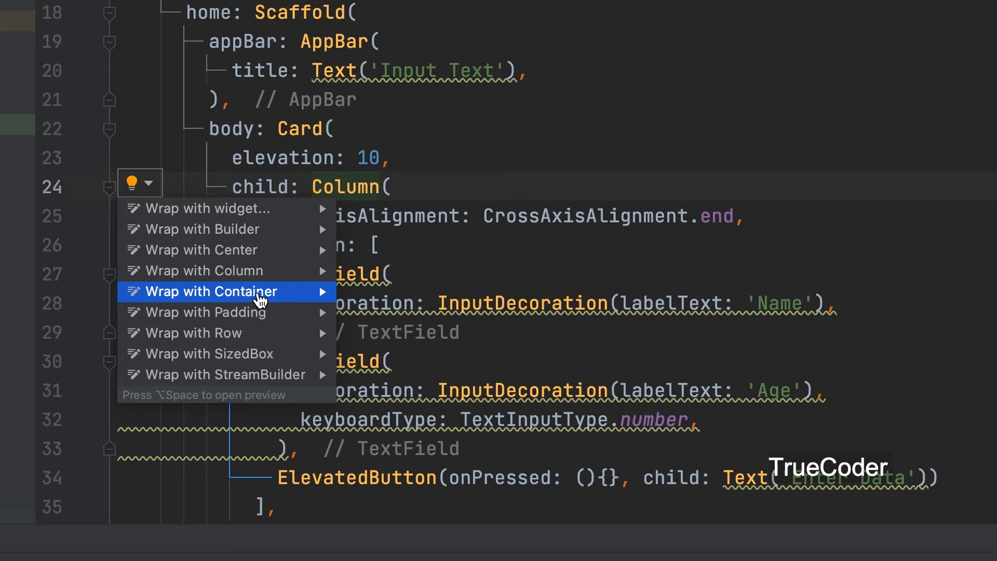
pyautogui.click(213, 291)
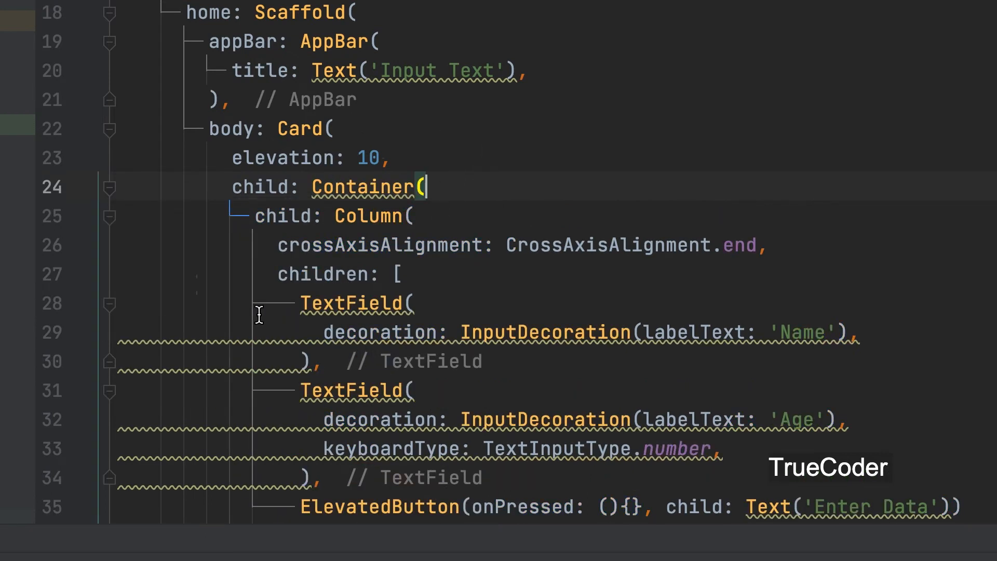
pyautogui.press('Enter')
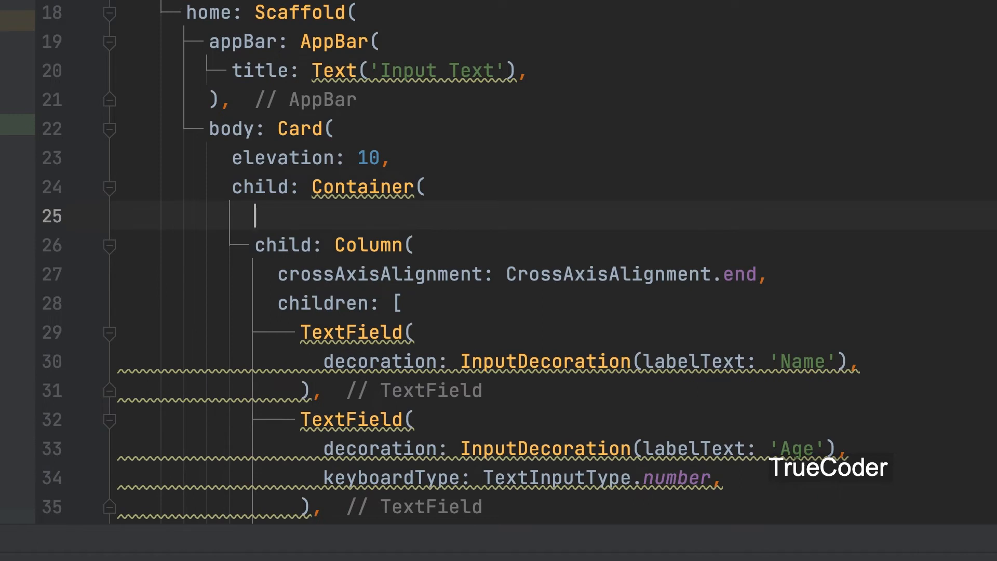
pyautogui.write('padding: EdgeInsets,')
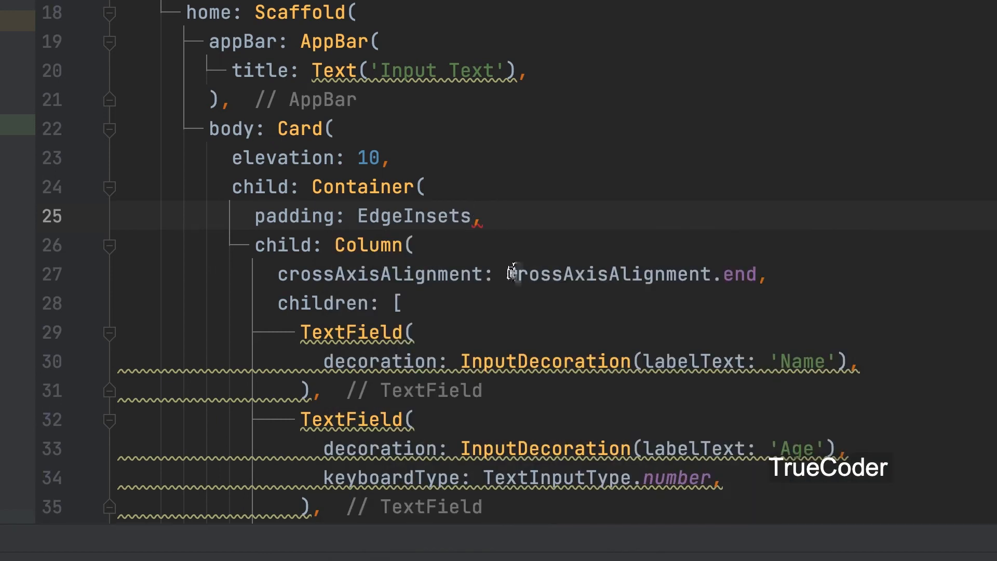
pyautogui.write('.all(value')
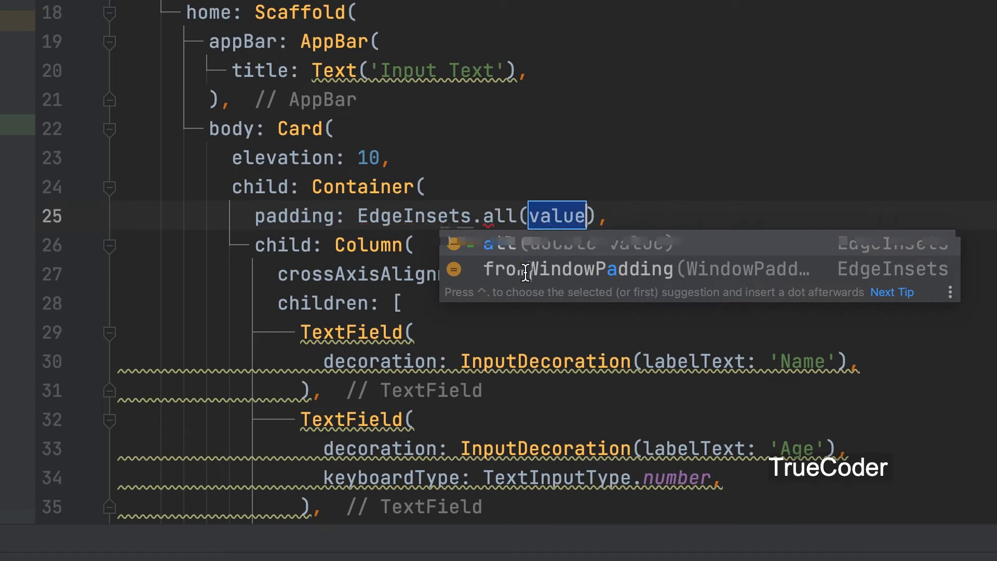
pyautogui.write('10')
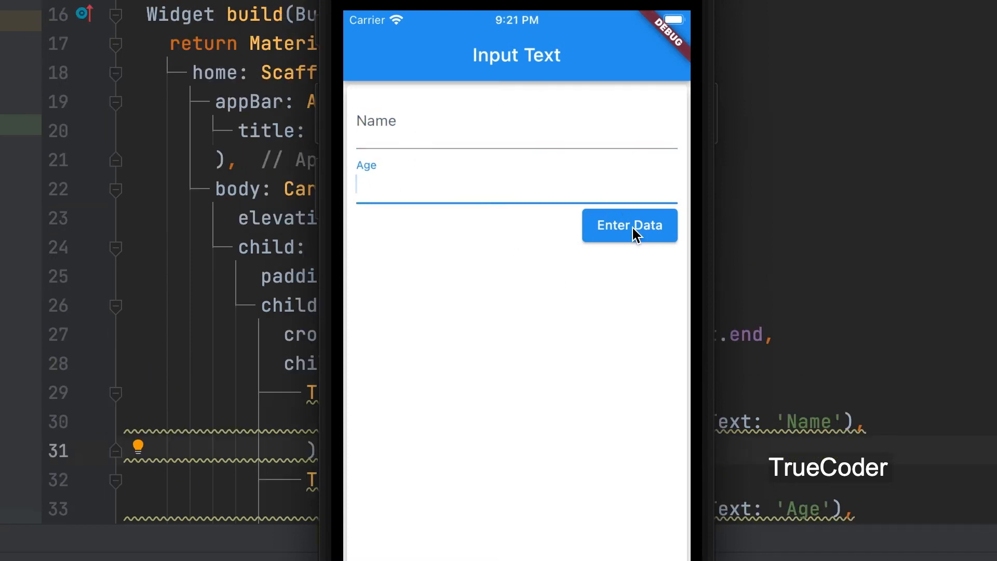
pyautogui.moveTo(278, 197)
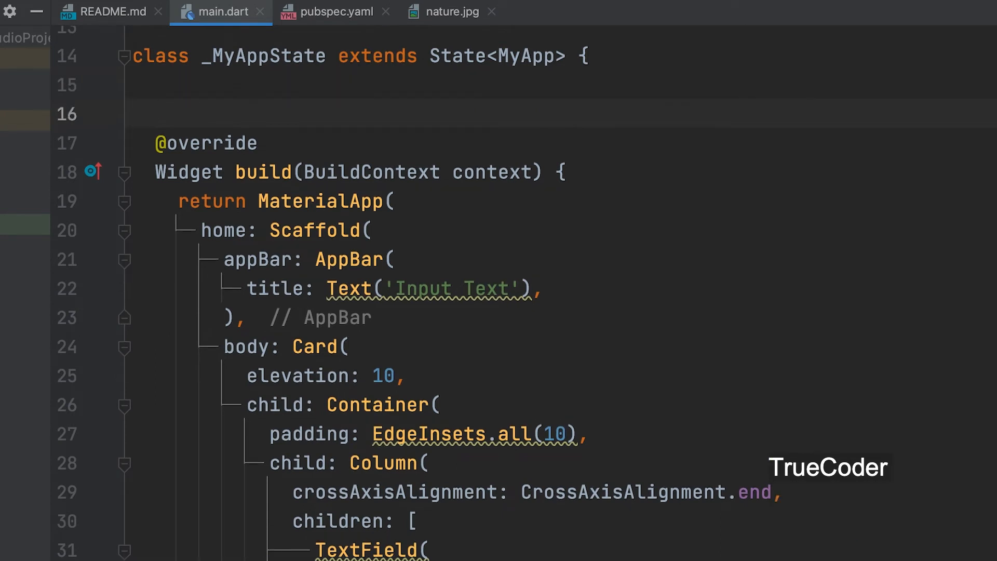
# Declare 'final nameController=TextEditingController();' in _MyAppState.
pyautogui.write('fi')
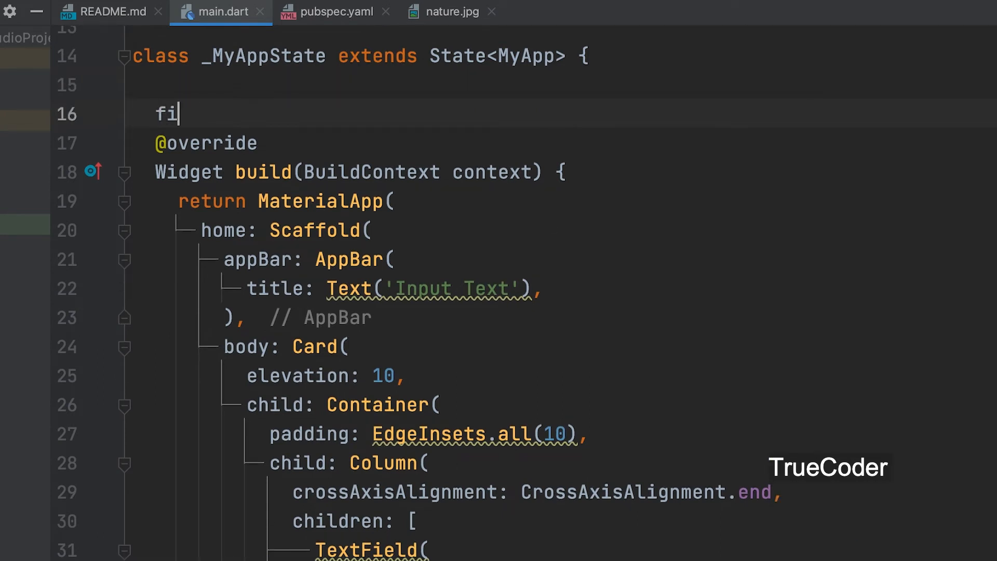
pyautogui.write('nal')
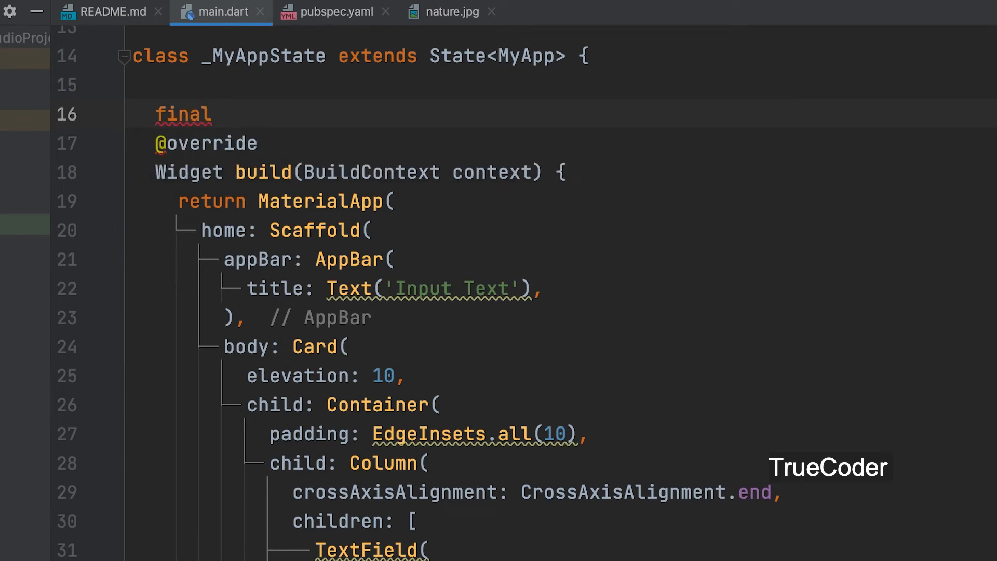
pyautogui.write('name')
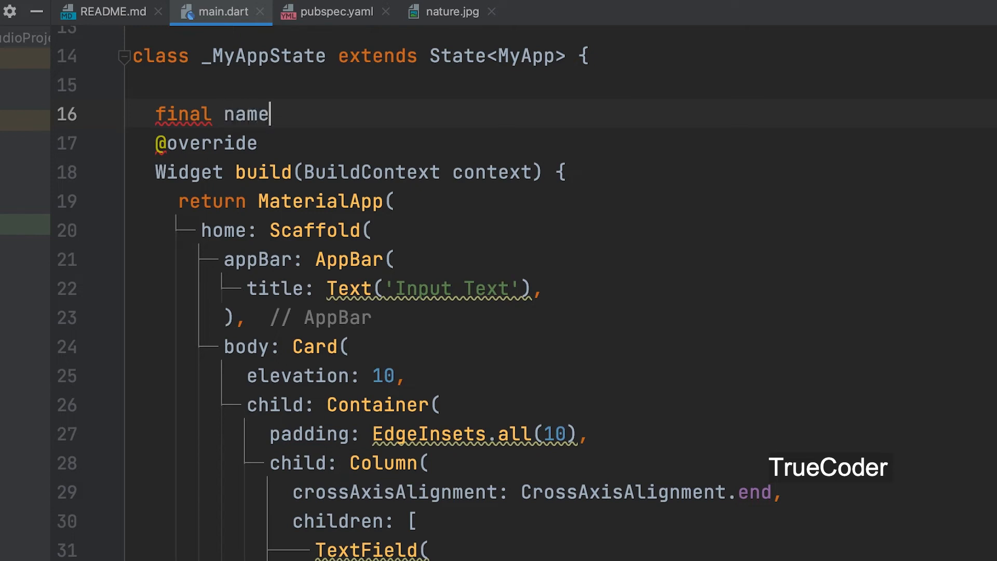
pyautogui.write('C')
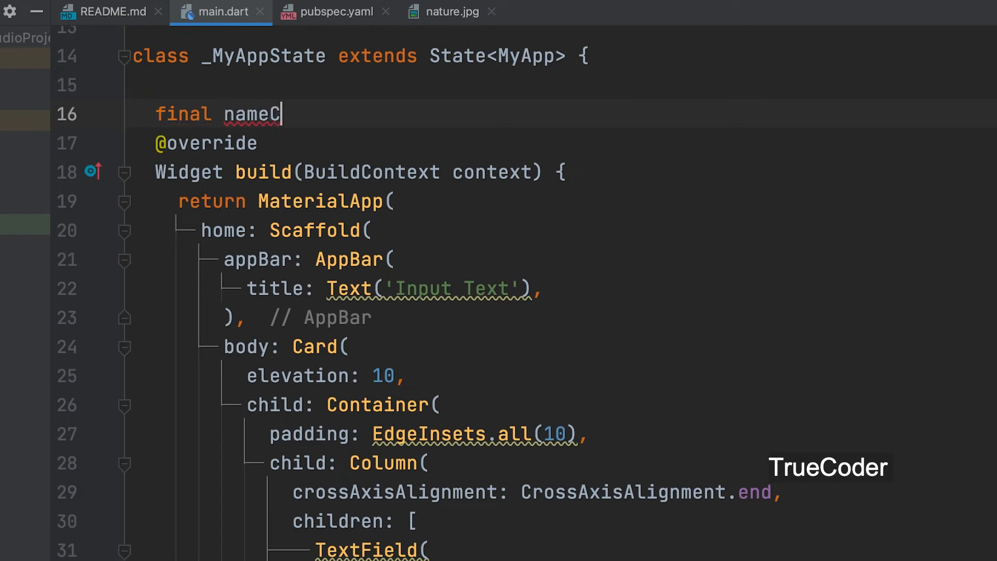
pyautogui.write('ontroll')
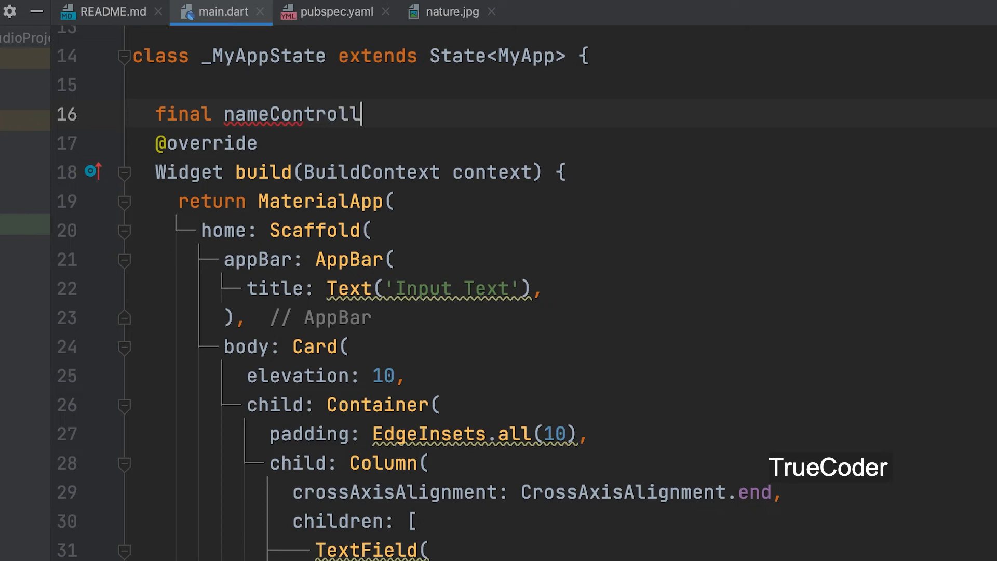
pyautogui.write('er=')
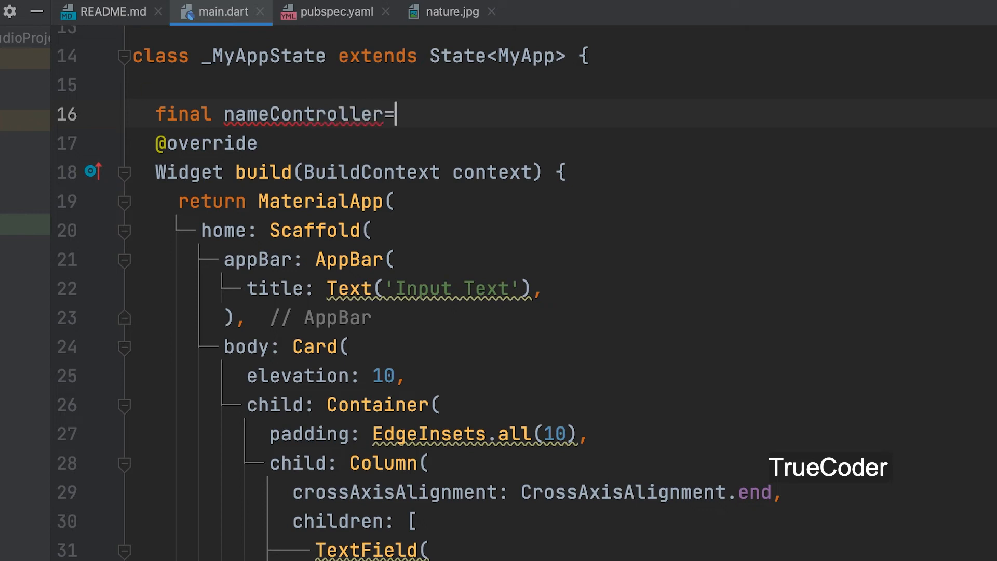
pyautogui.write('T')
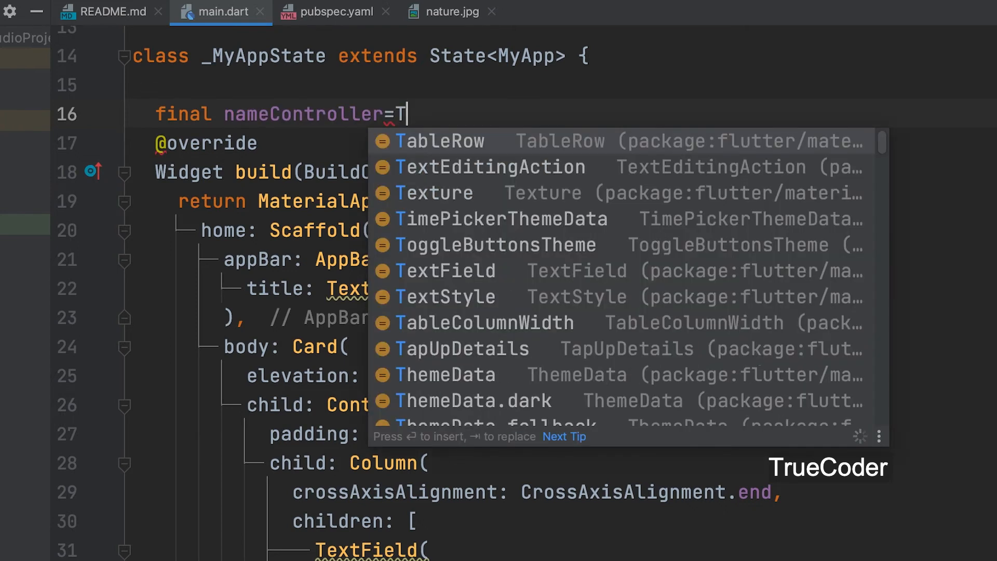
pyautogui.write('ext')
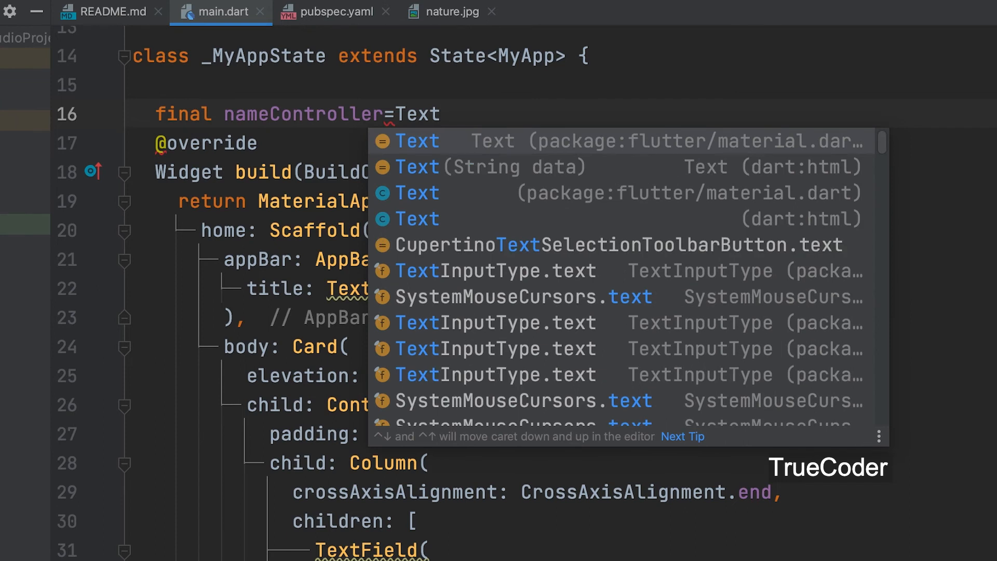
pyautogui.write('Ed')
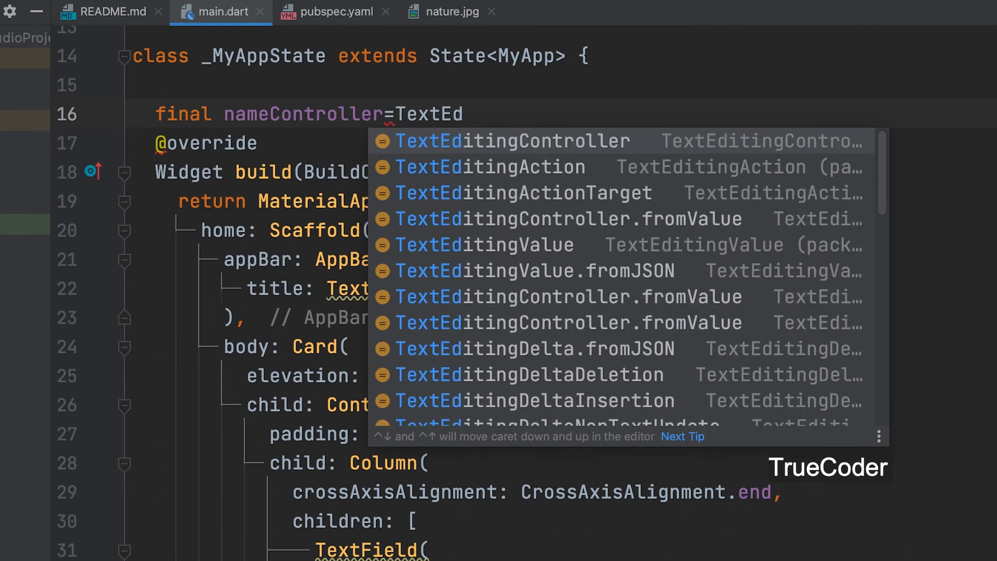
pyautogui.click(502, 141)
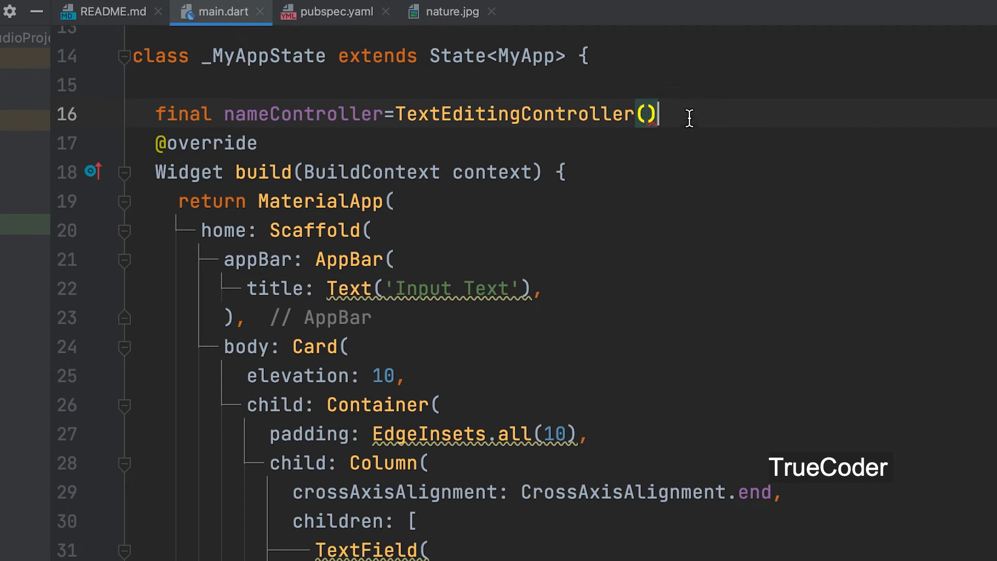
pyautogui.write(';')
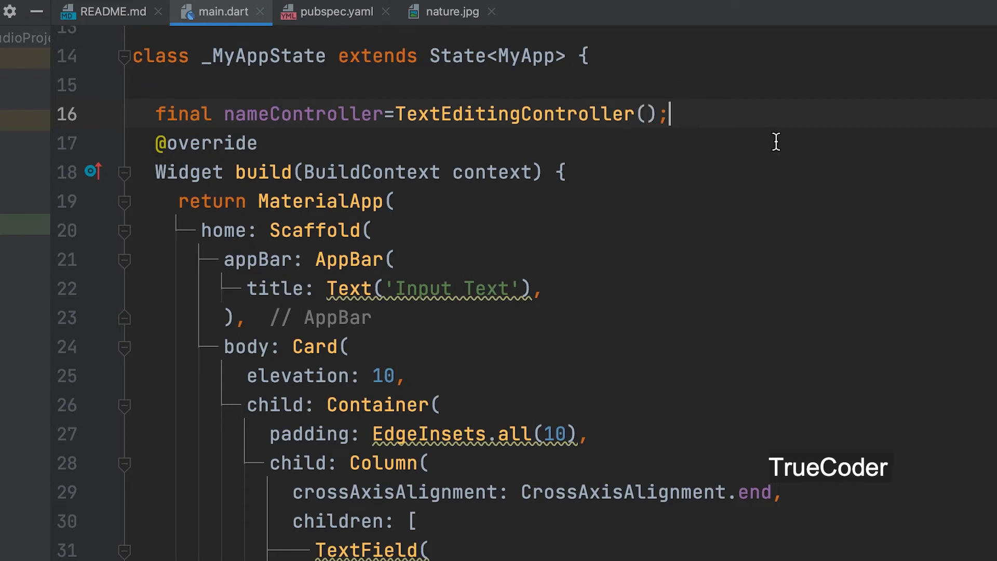
# Declare 'final ageController=TextEditingController();' below nameController.
pyautogui.write('f')
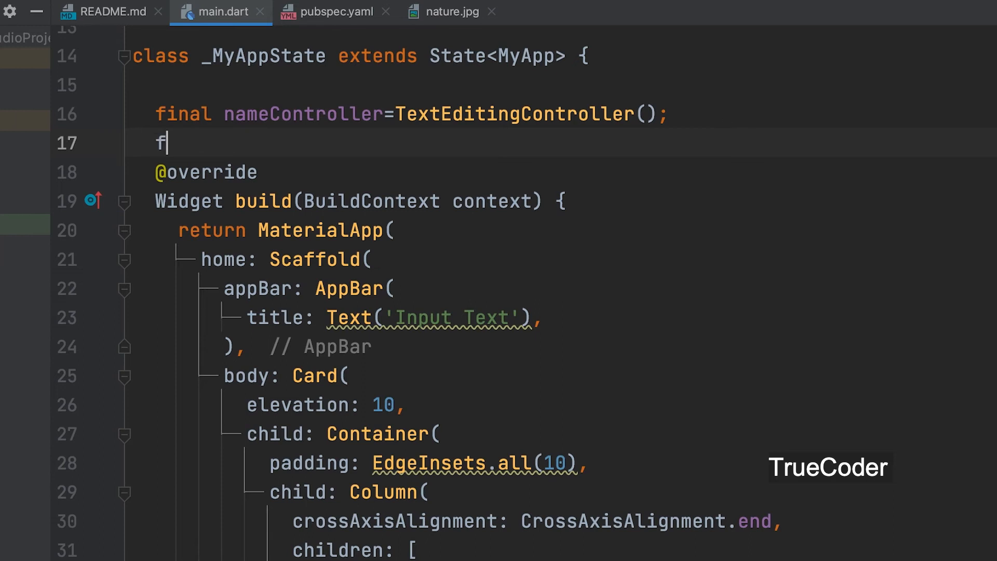
pyautogui.write('inal')
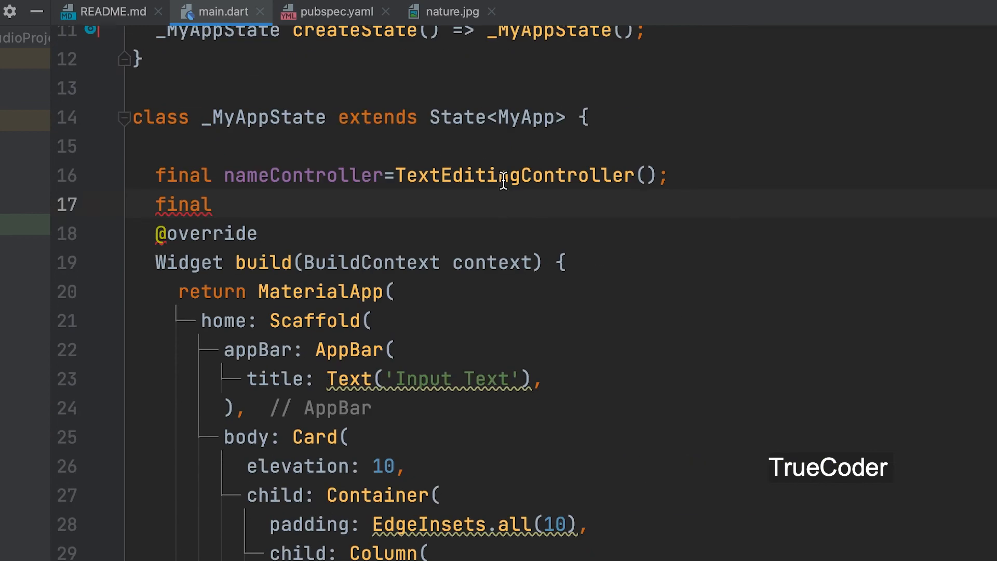
pyautogui.click(214, 204)
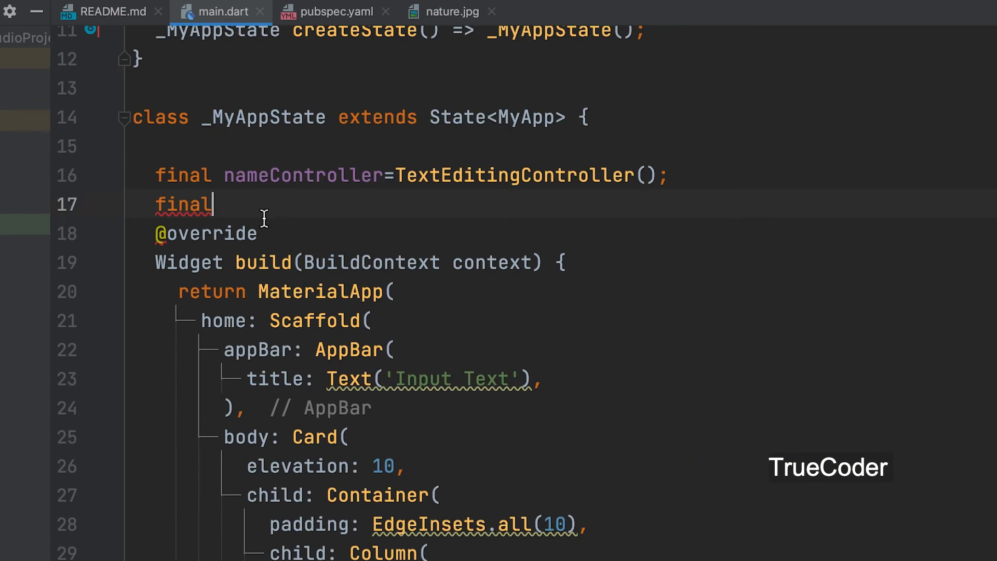
pyautogui.write('age')
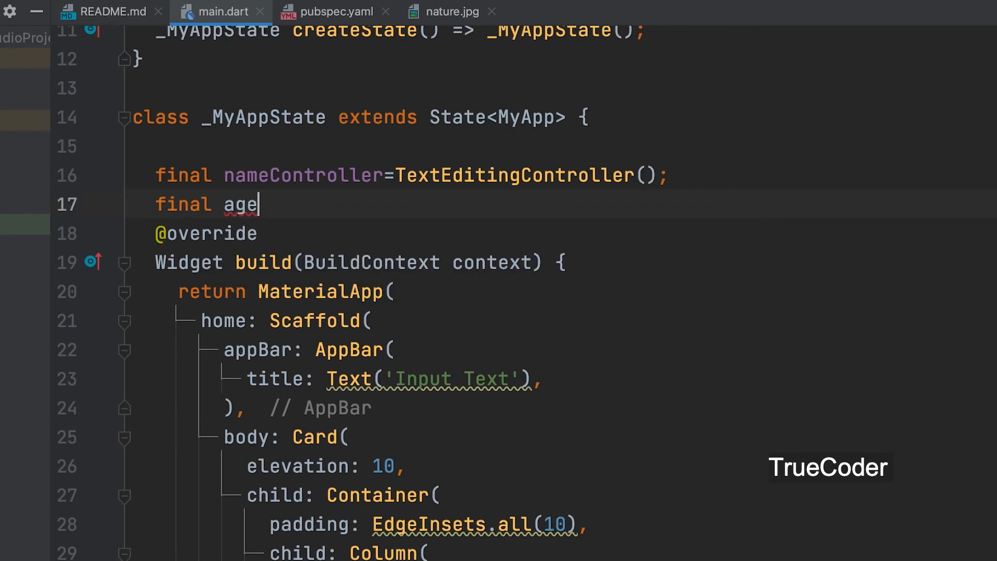
pyautogui.write('Contr')
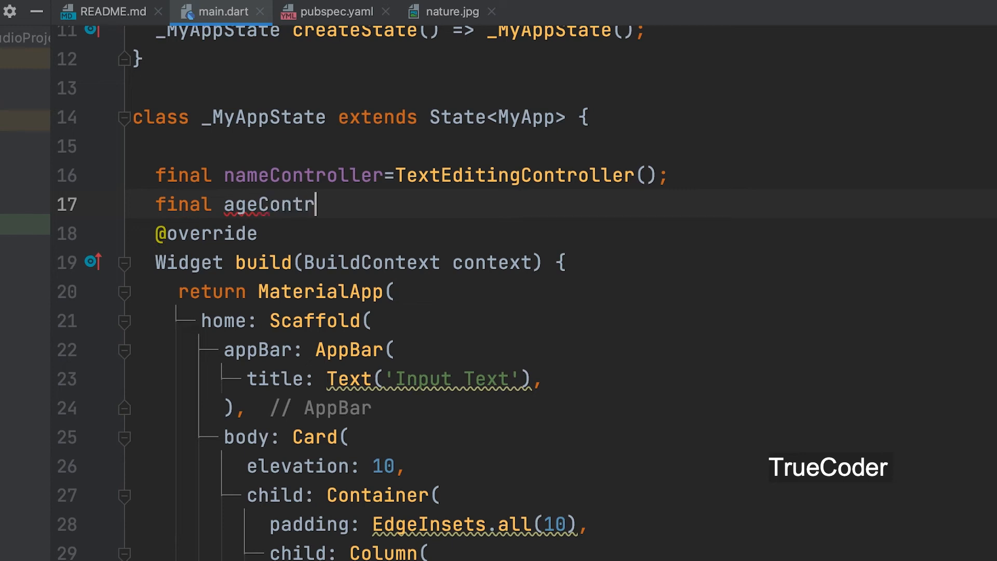
pyautogui.write('oller')
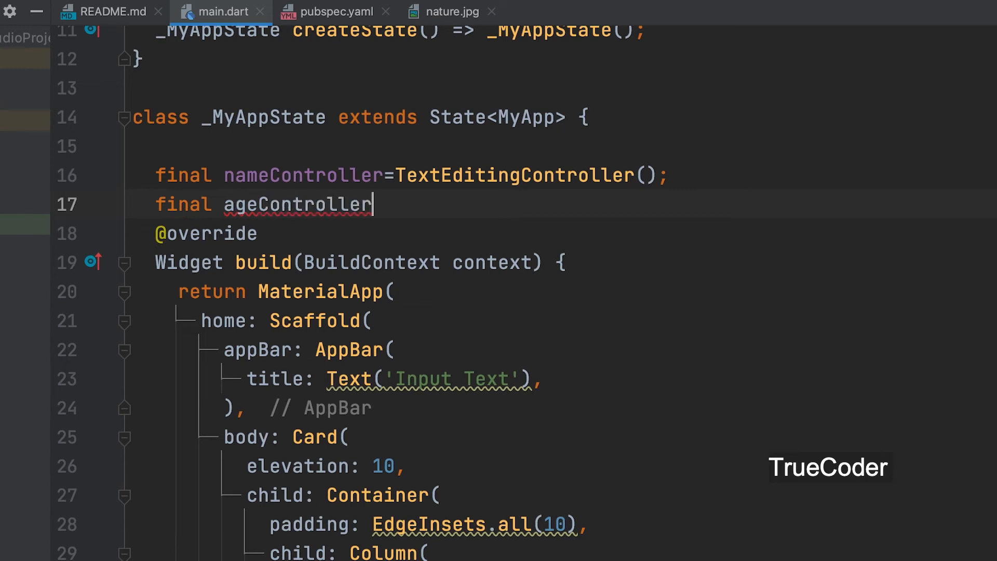
pyautogui.write('=TextEditingController(')
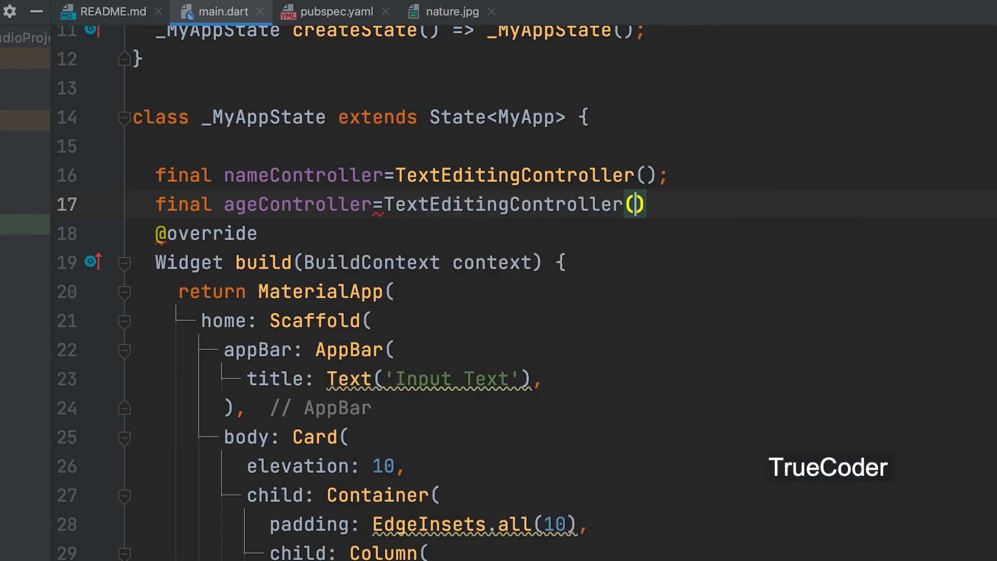
pyautogui.write(';')
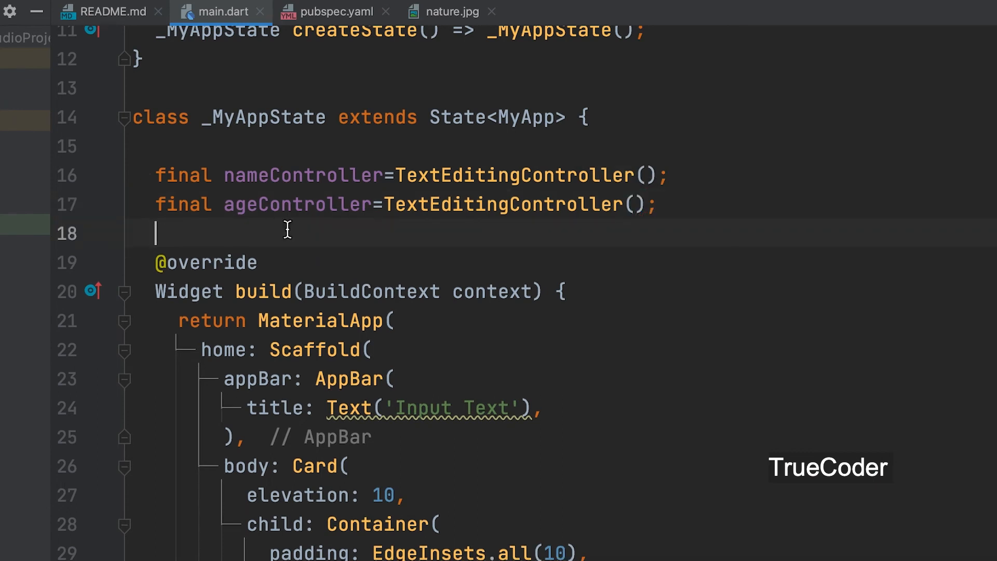
# Set controller: nameController on the Name field and begin the Age field's controller.
pyautogui.scroll(-3)
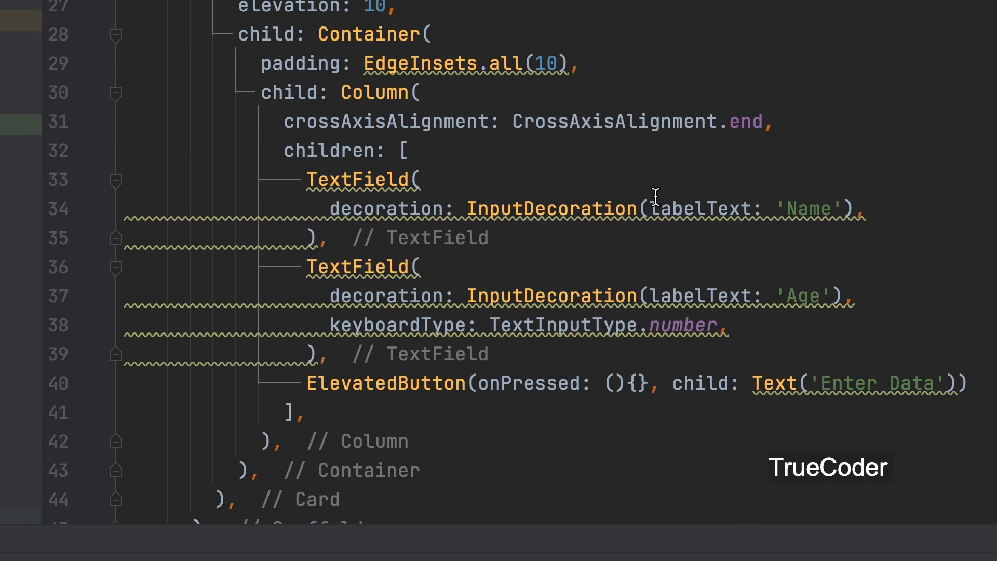
pyautogui.moveTo(677, 239)
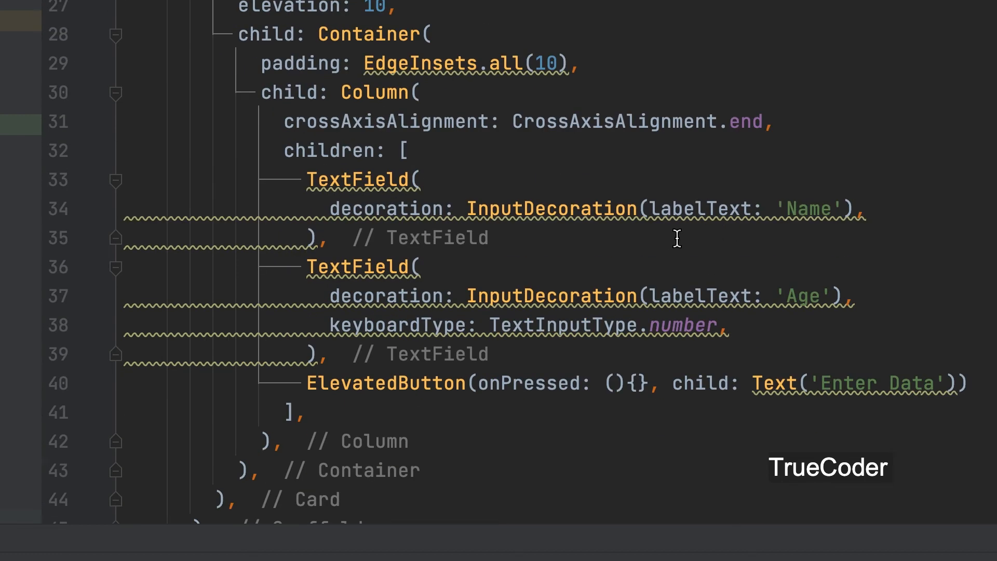
pyautogui.moveTo(885, 206)
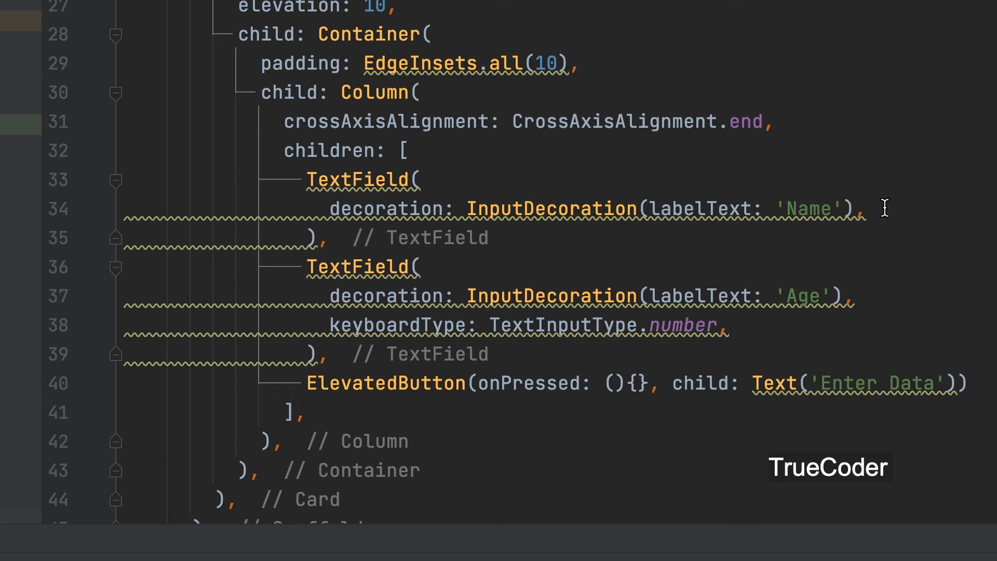
pyautogui.write('controller: ,')
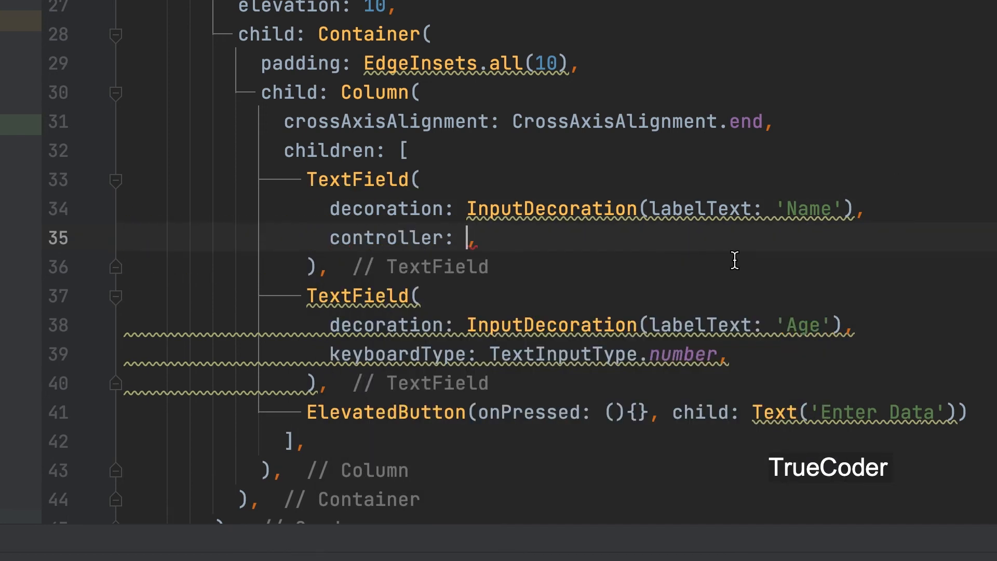
pyautogui.write('nameController')
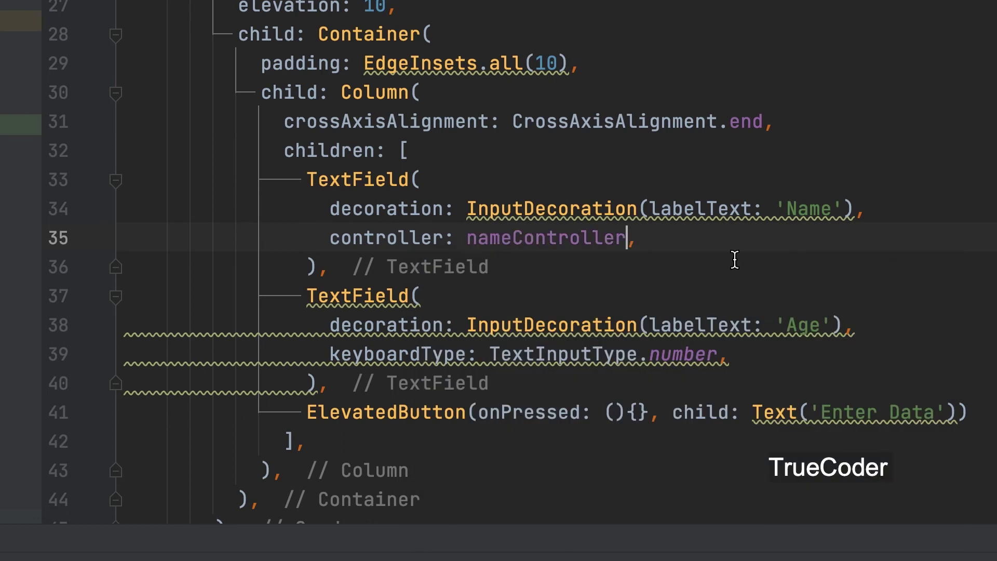
pyautogui.moveTo(570, 415)
pyautogui.write('controller: ,')
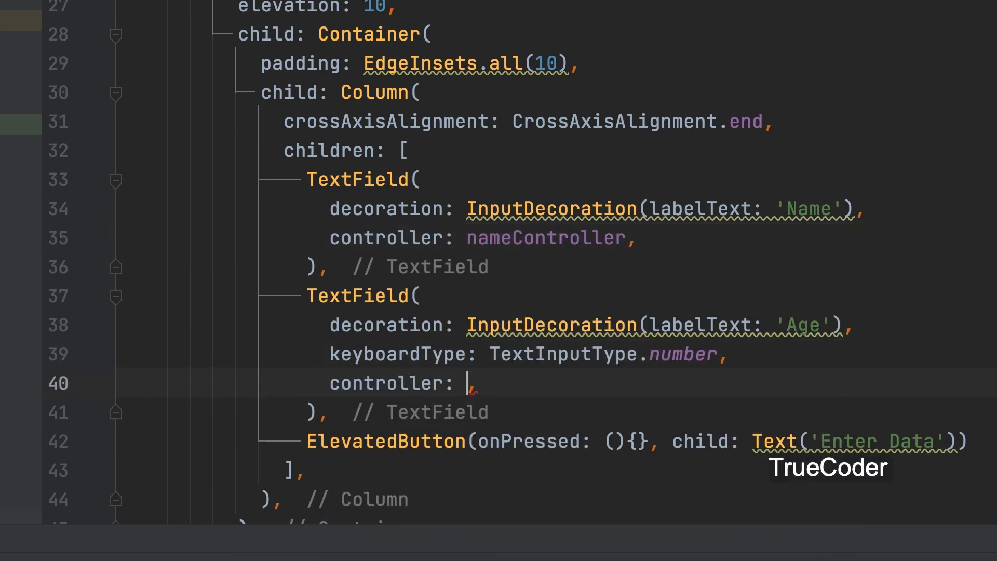
pyautogui.write('ageController')
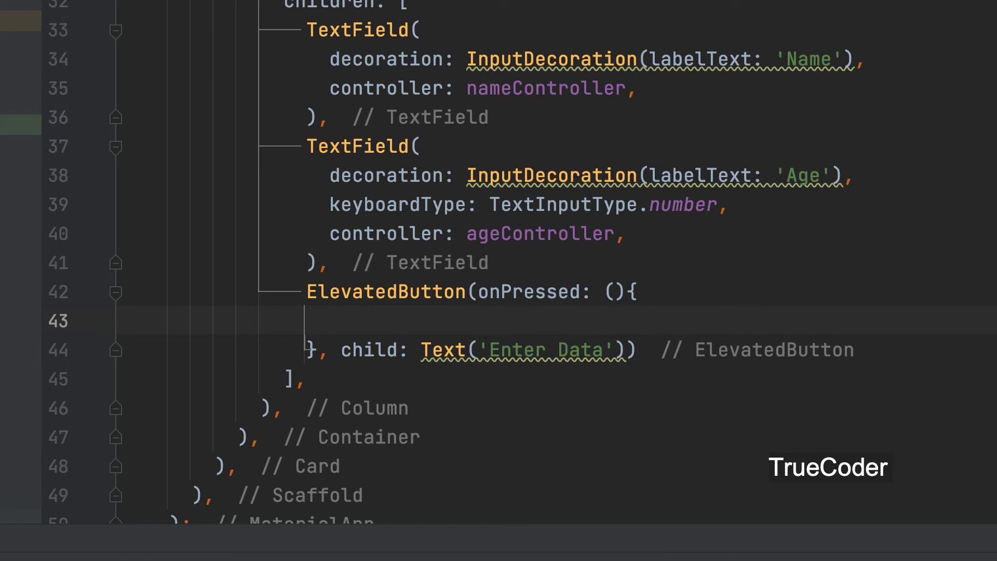
# Add print(nameController.text); and print(ageController.text); to the Enter Data onPressed handler.
pyautogui.write('print(')
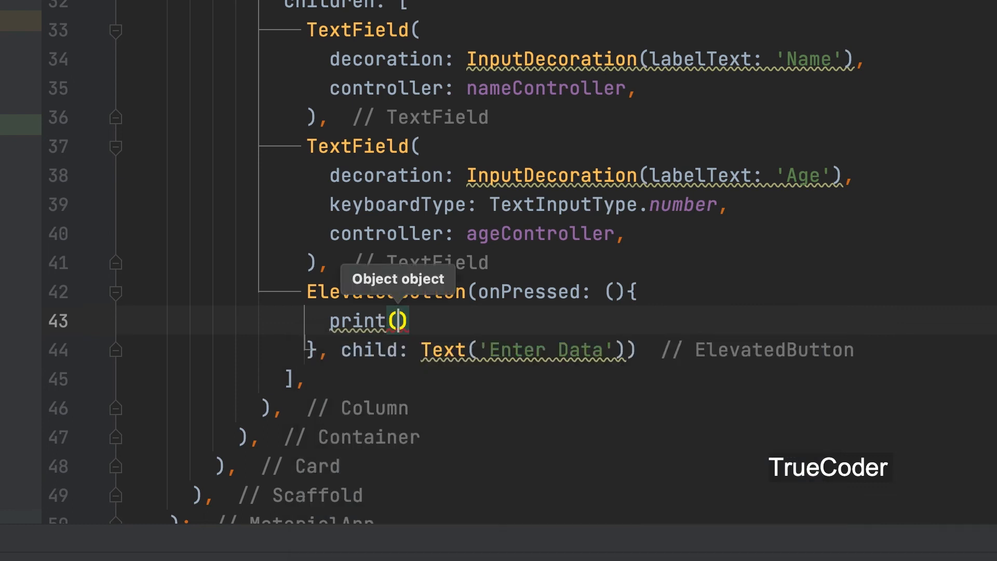
pyautogui.write('nameController.text')
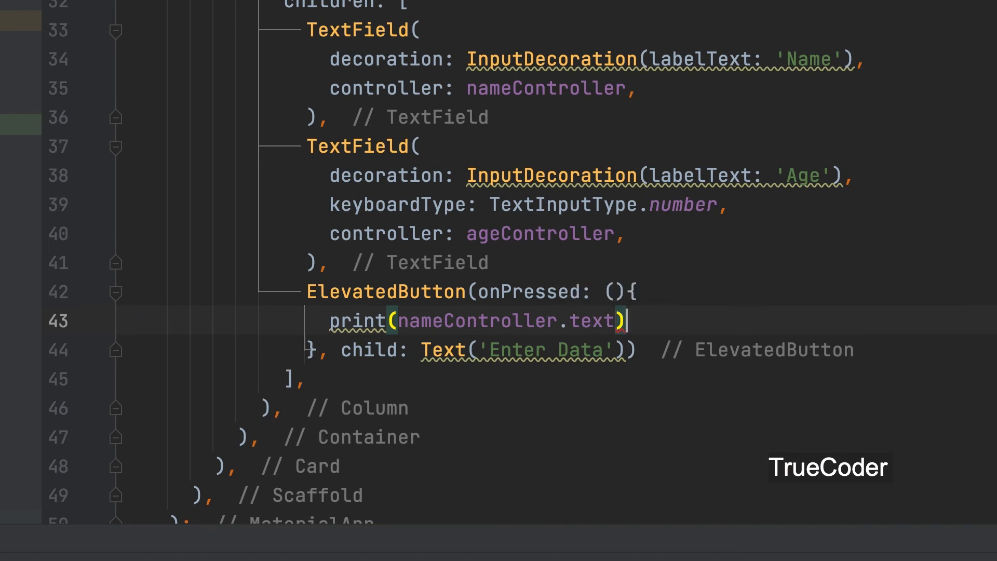
pyautogui.press('Enter')
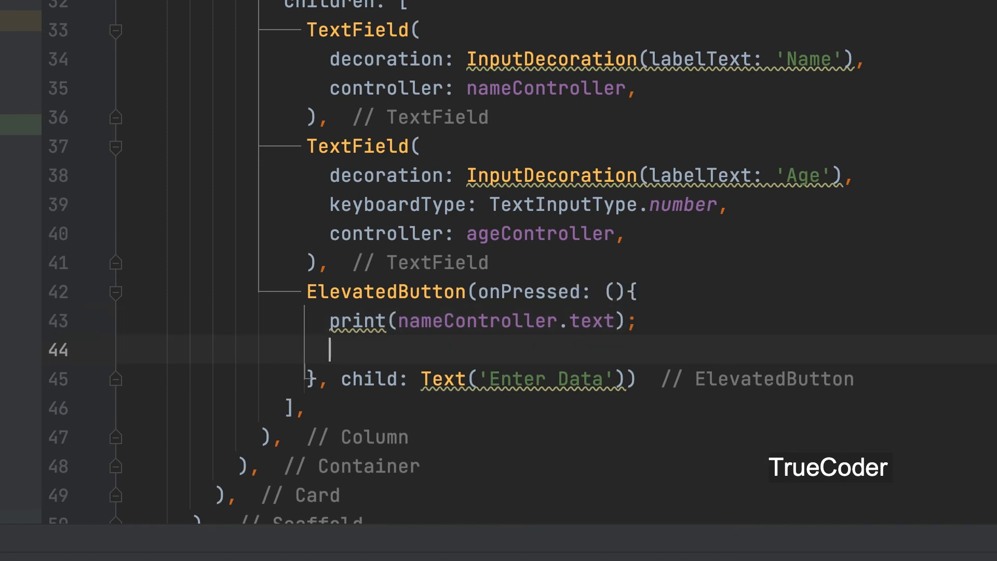
pyautogui.write('print(')
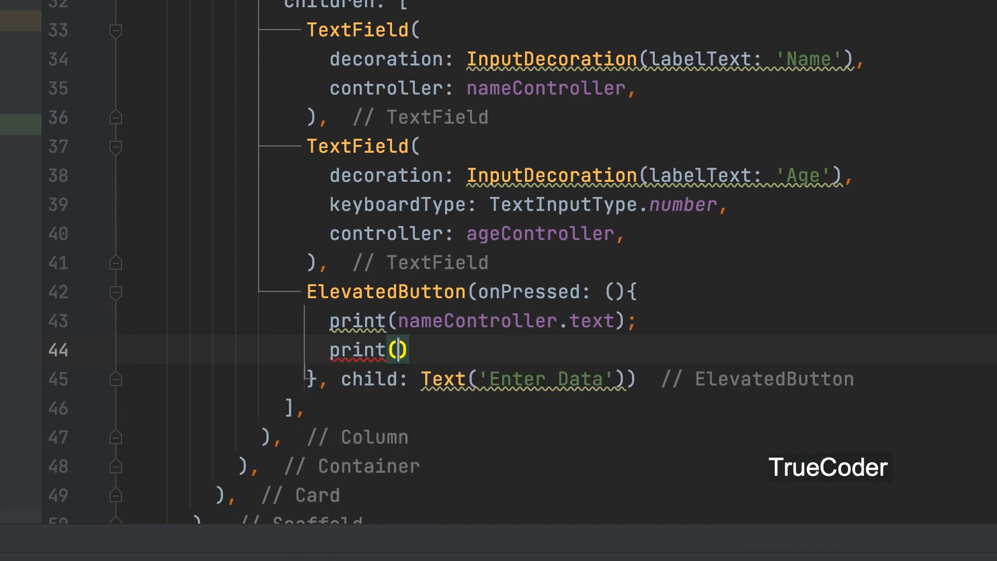
pyautogui.write('ageController.text')
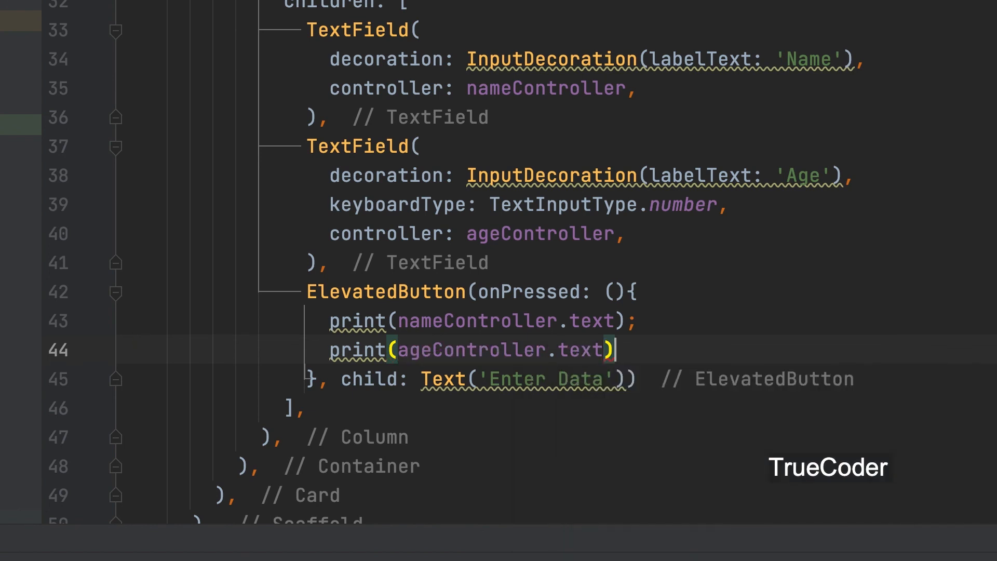
pyautogui.write(';')
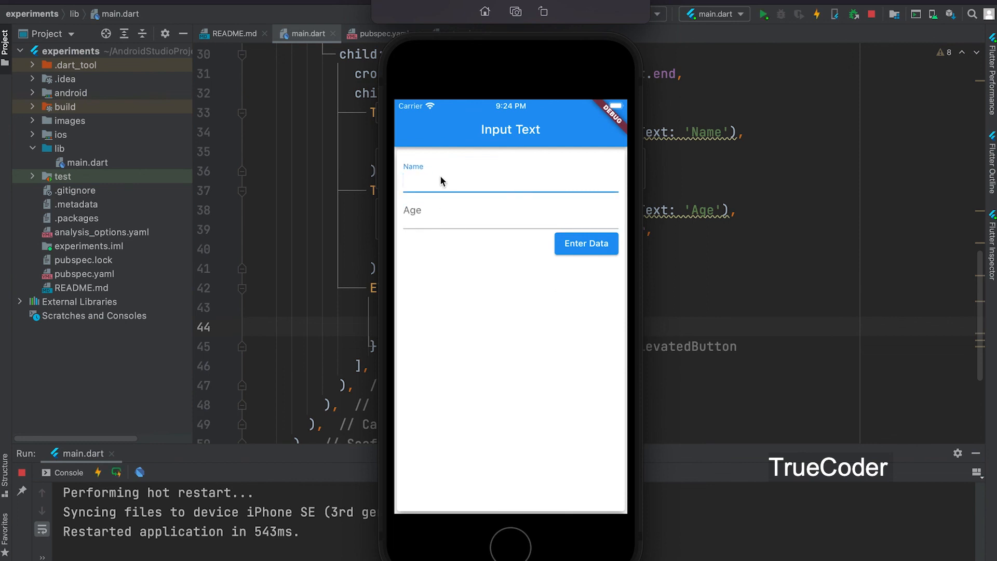
# Enter Jaison and 22 in the simulator form and submit with Enter Data to print both.
pyautogui.write('Jaison')
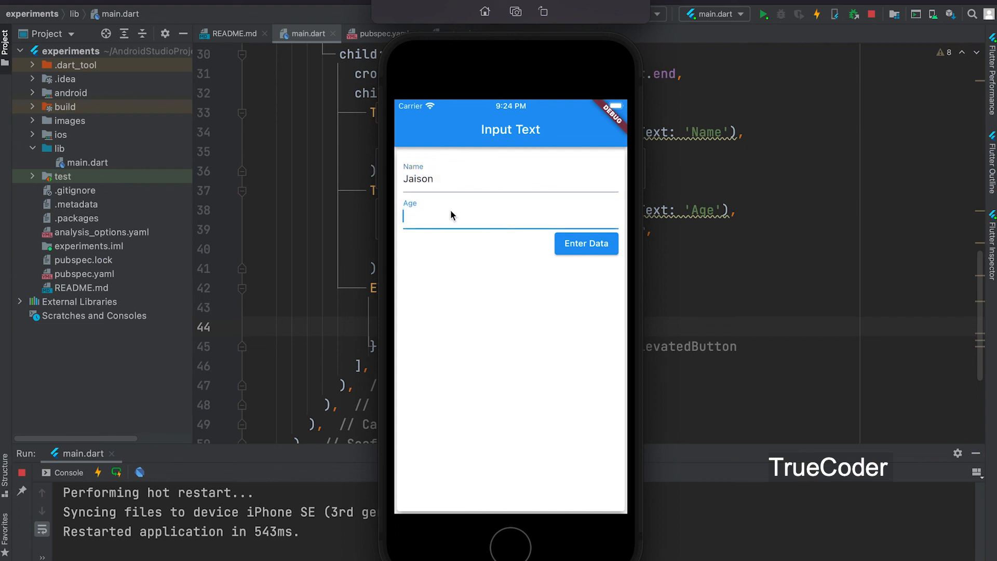
pyautogui.write('22')
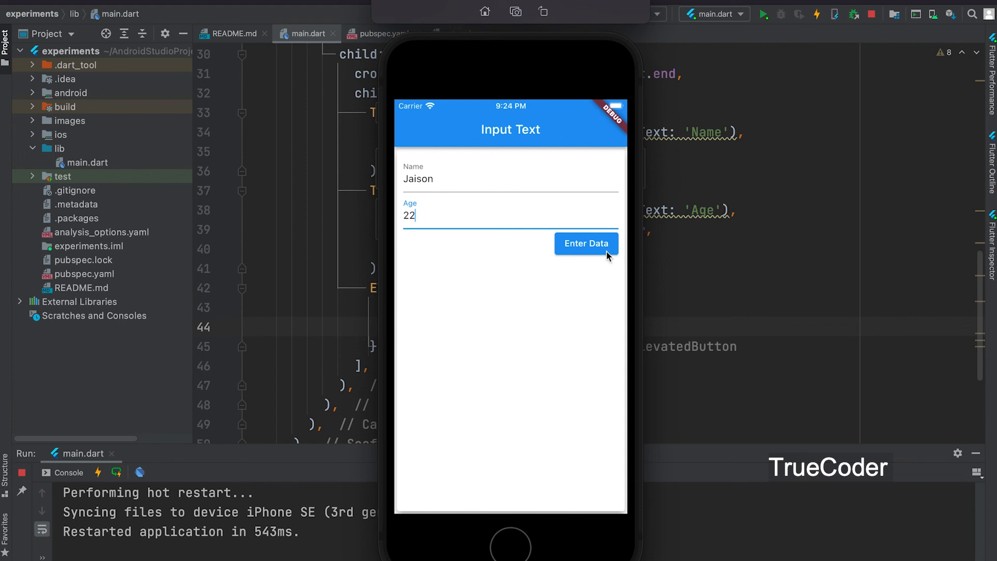
pyautogui.click(585, 243)
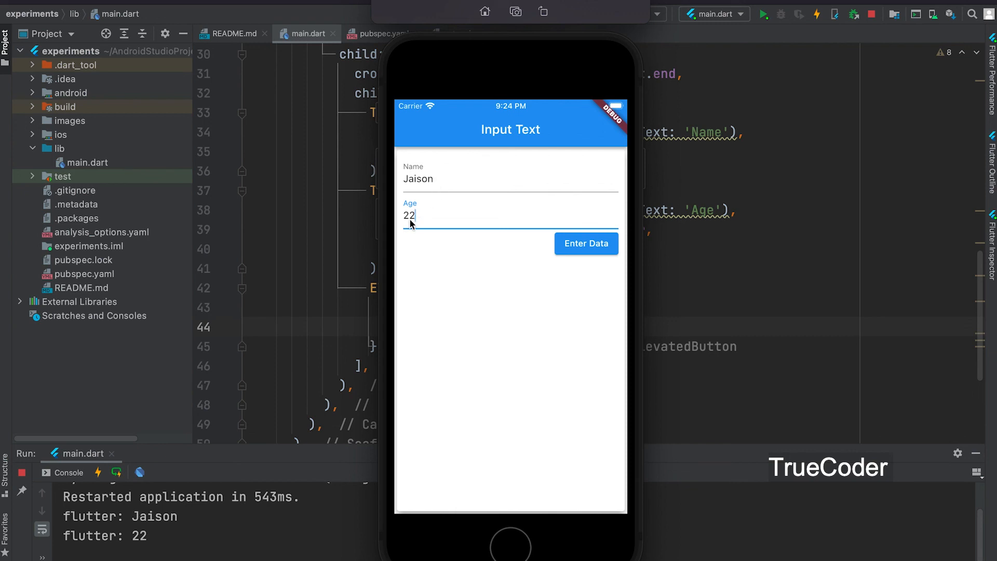
pyautogui.moveTo(442, 198)
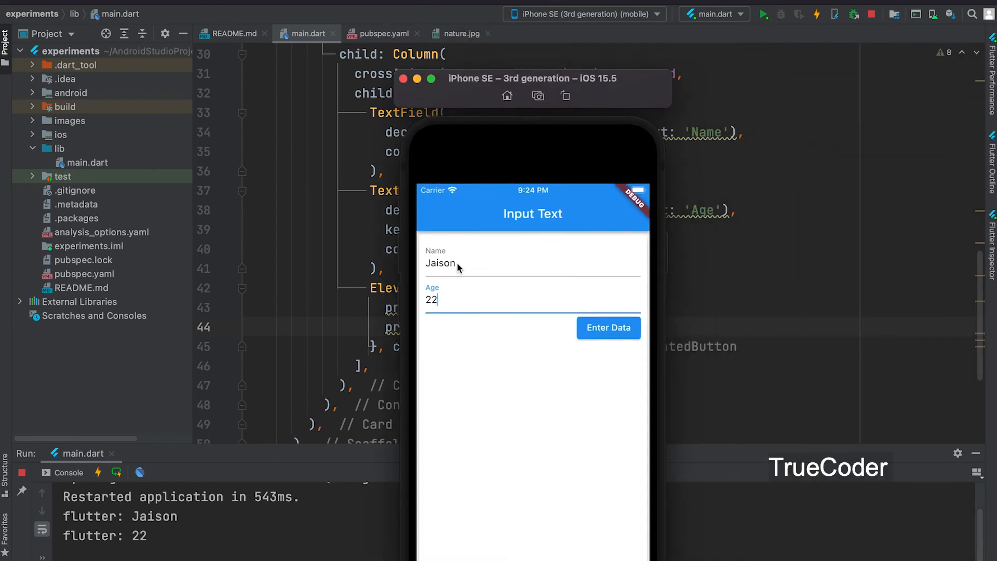
# Replace the fields with Sam and 30 and submit so the console prints the second entry.
pyautogui.click(440, 263)
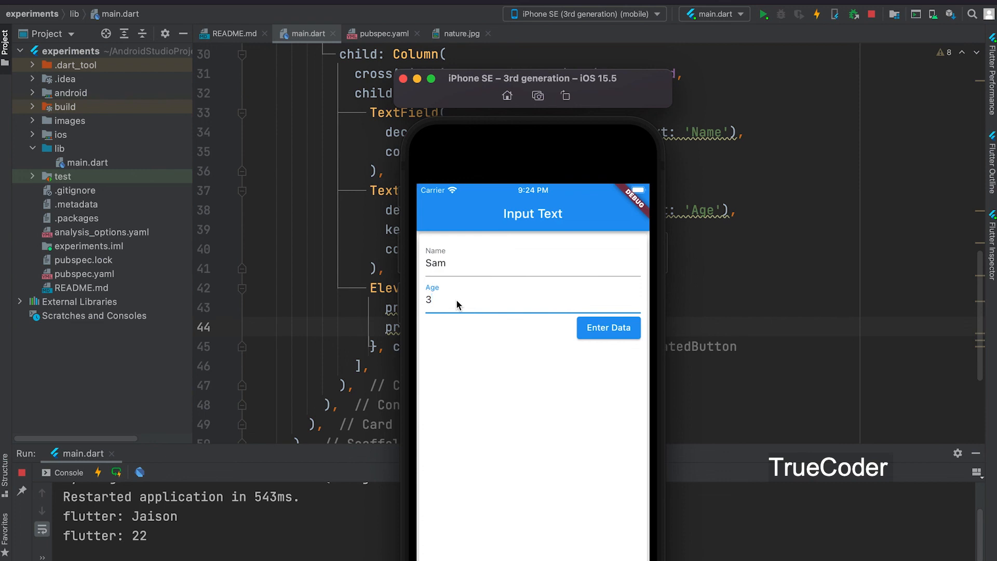
pyautogui.click(608, 327)
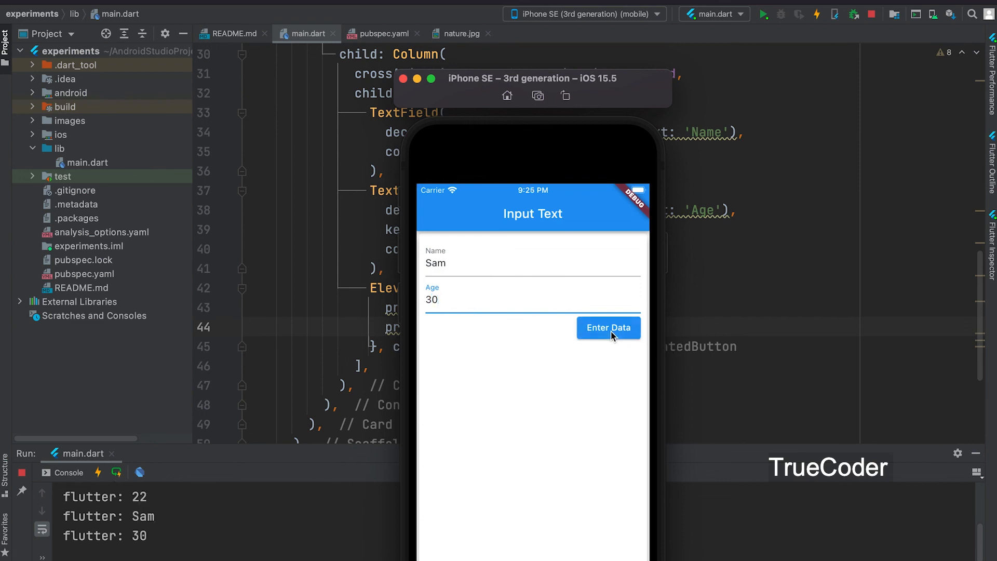